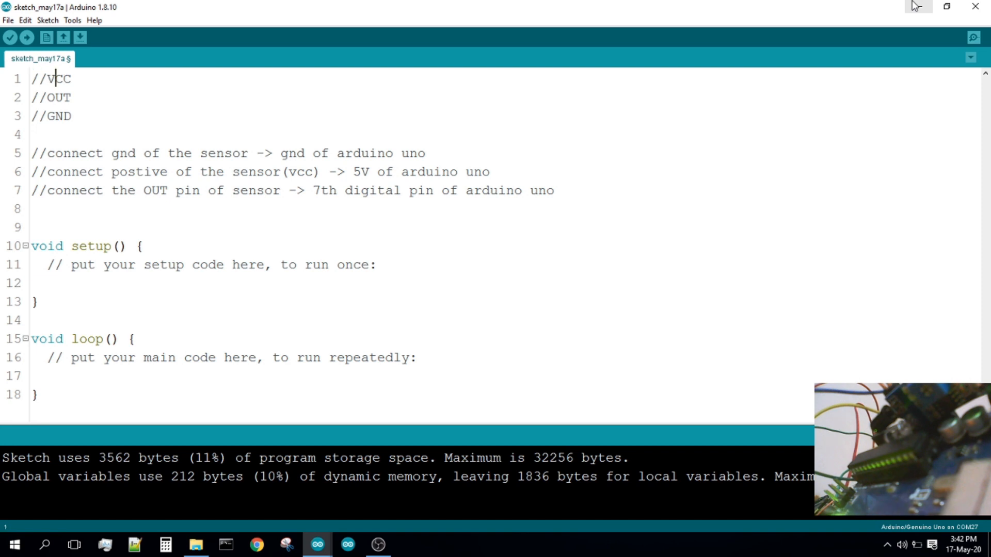
- Review the IR sensor wiring notes for the VCC, ground, 5V and OUT pins
click(56, 116)
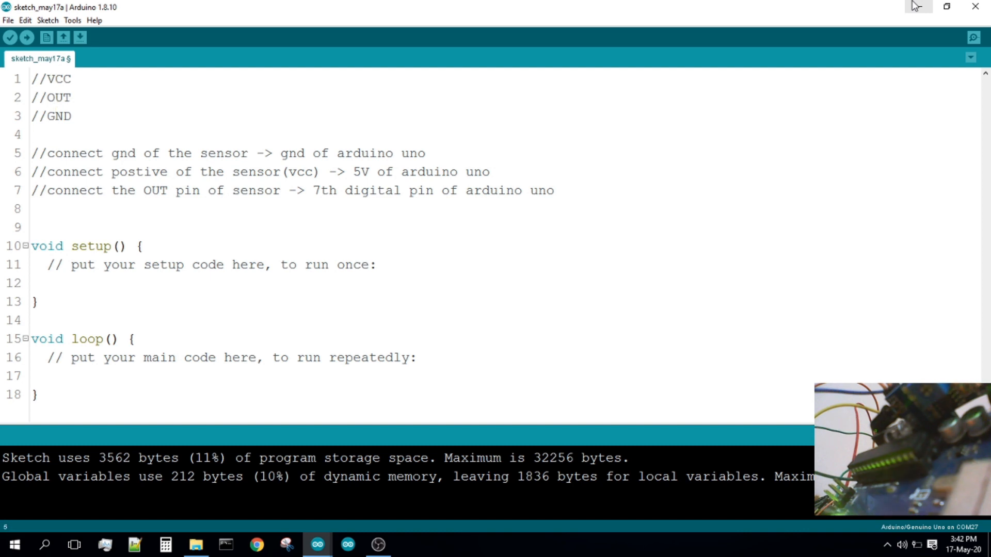
click(160, 153)
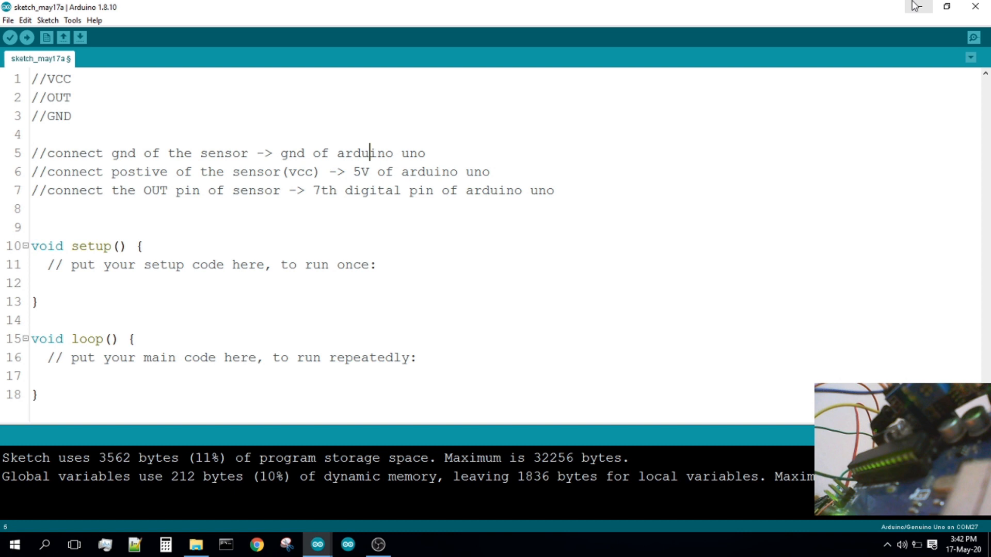
click(250, 172)
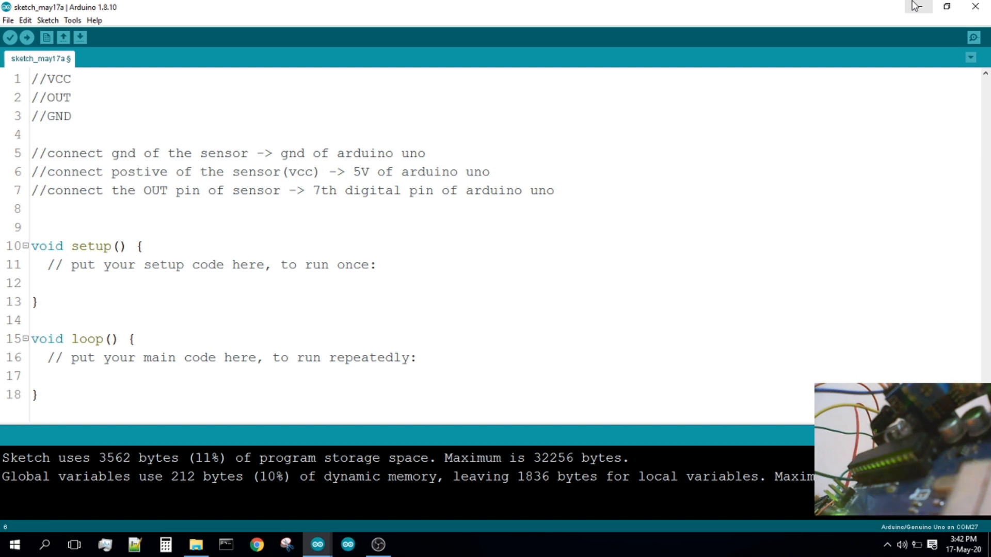
click(393, 171)
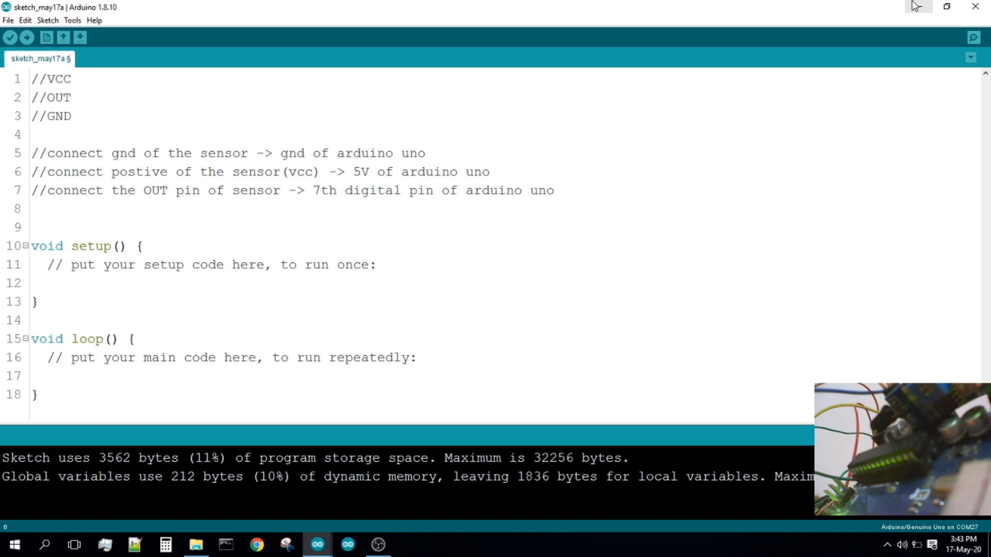
click(434, 171)
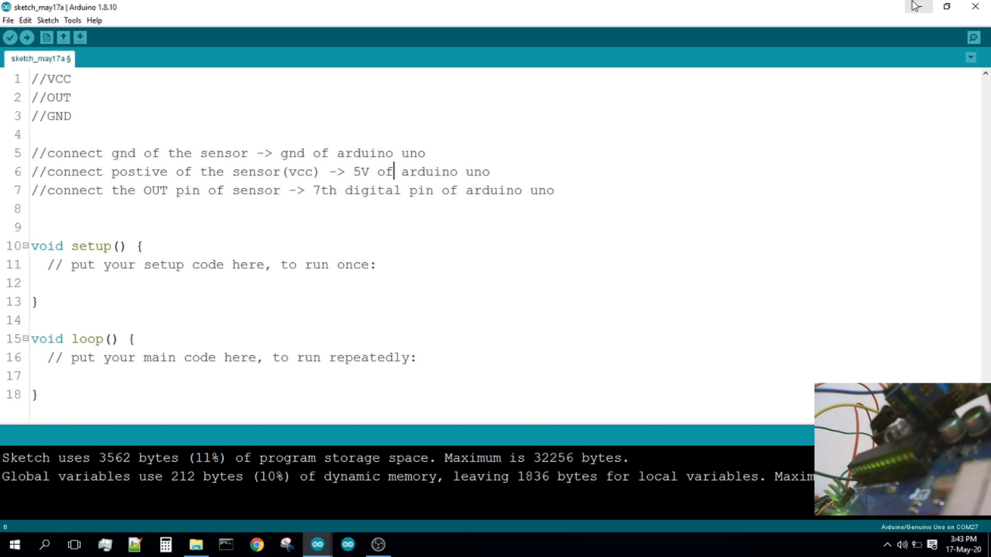
click(31, 191)
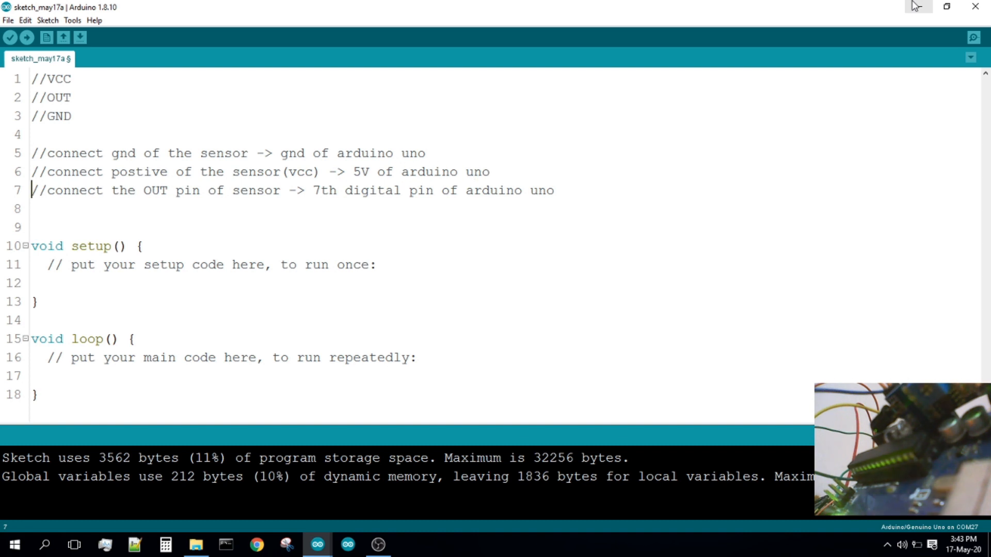
click(102, 191)
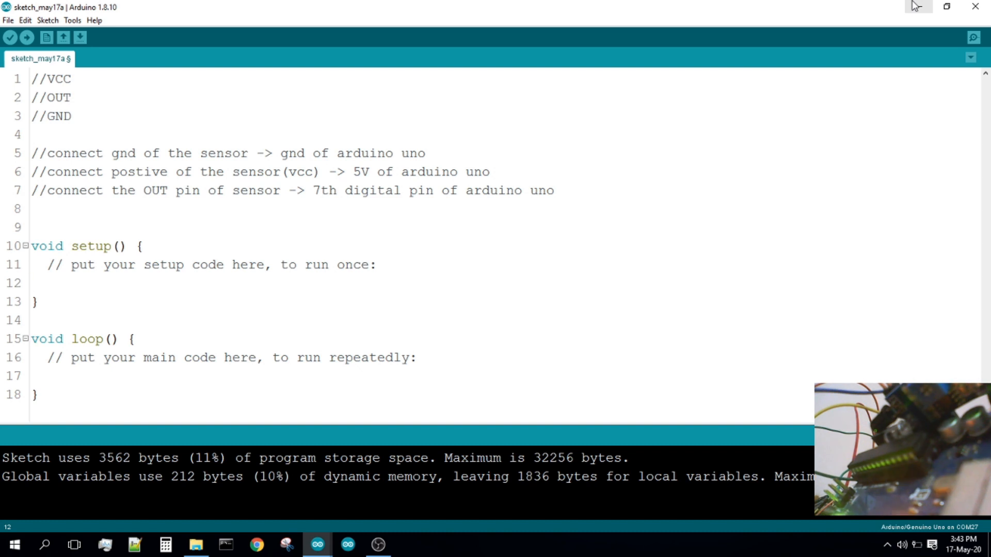
- Add Serial.begin(9600); to setup and move to the blank line below it
text(s)
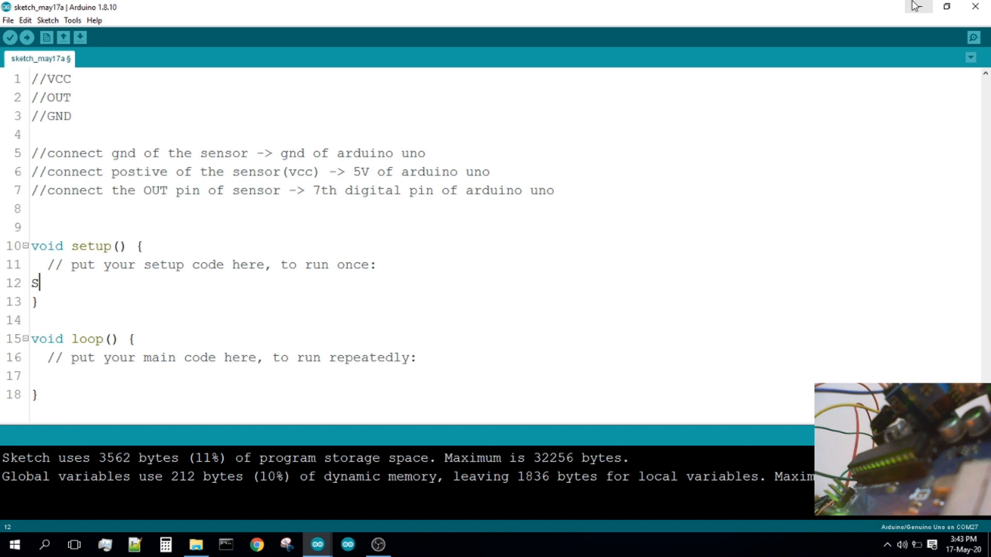
text(erial.)
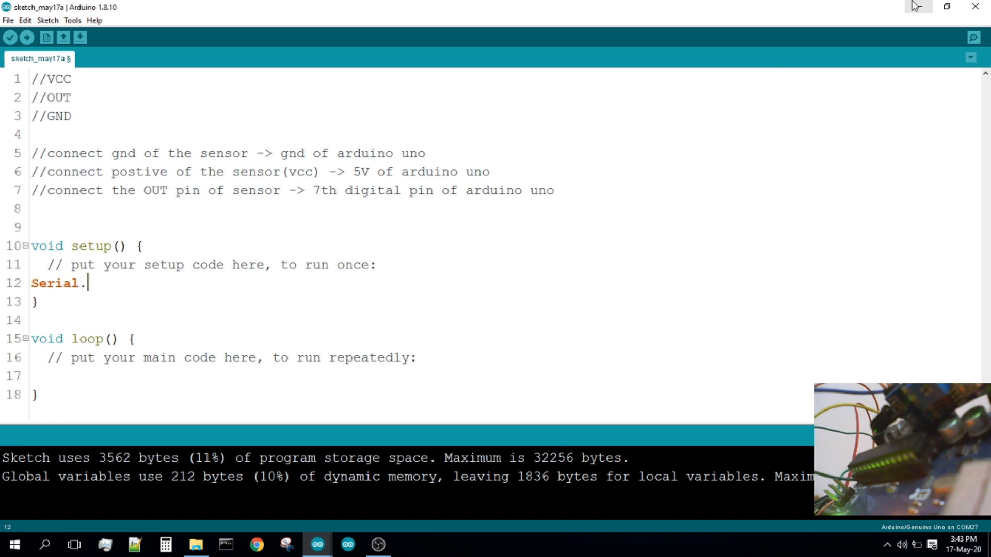
text(begi)
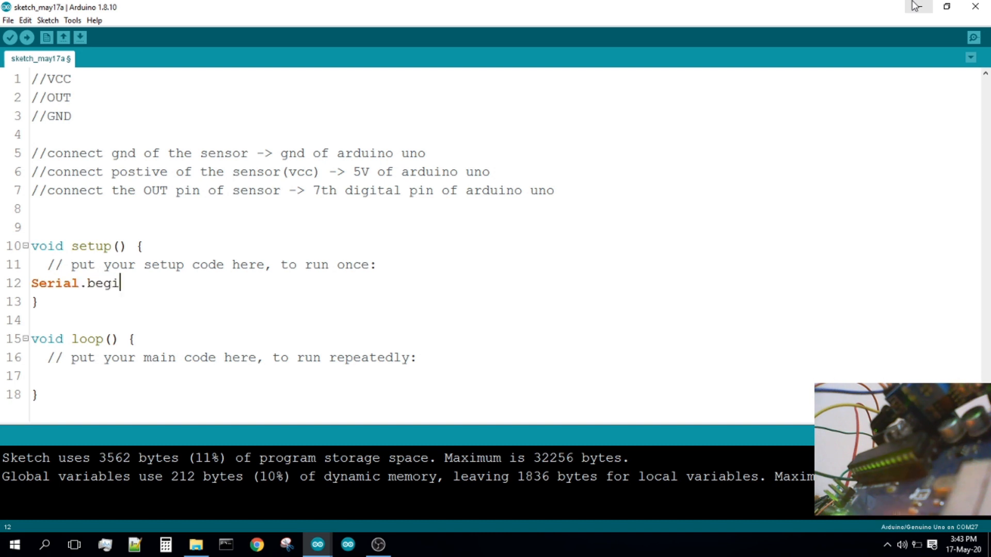
text(n(9);)
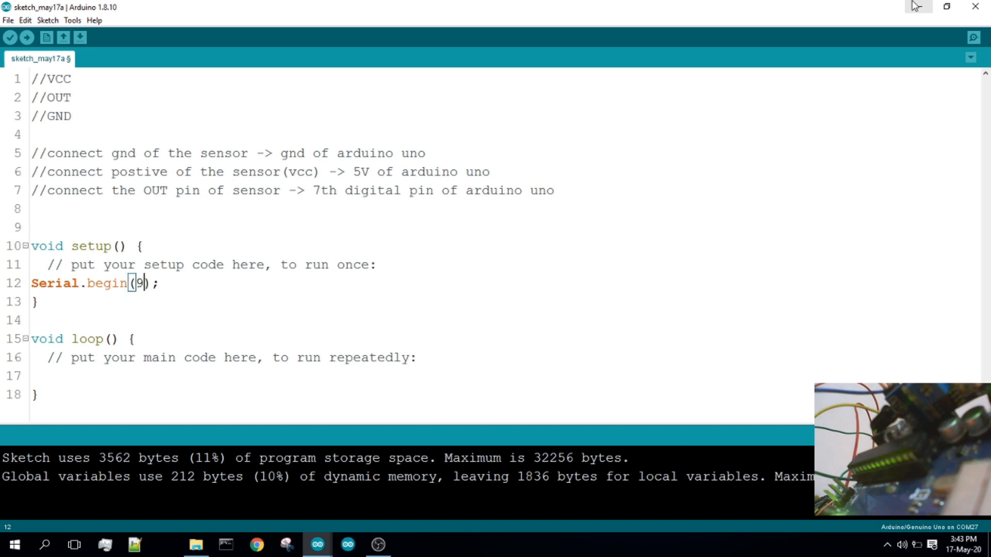
text(600)
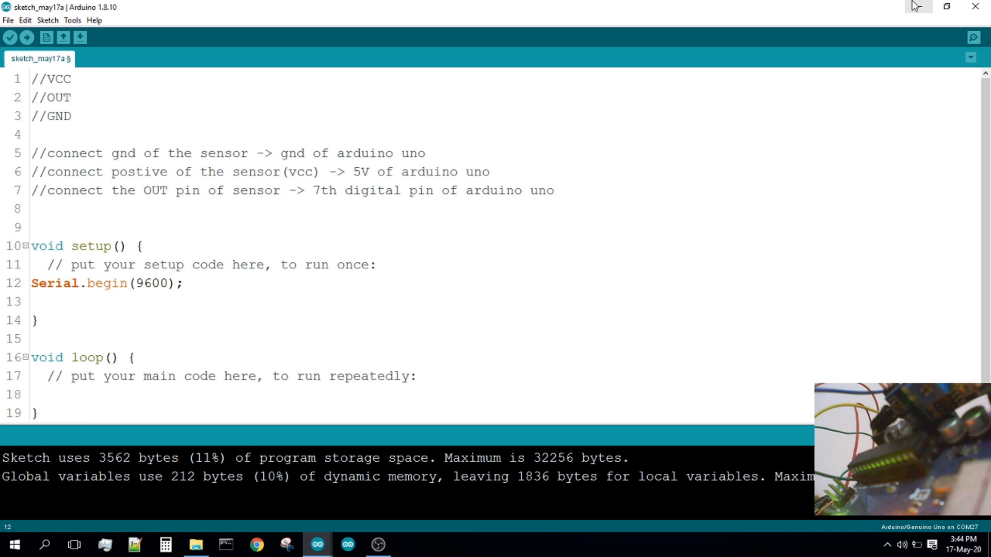
click(31, 301)
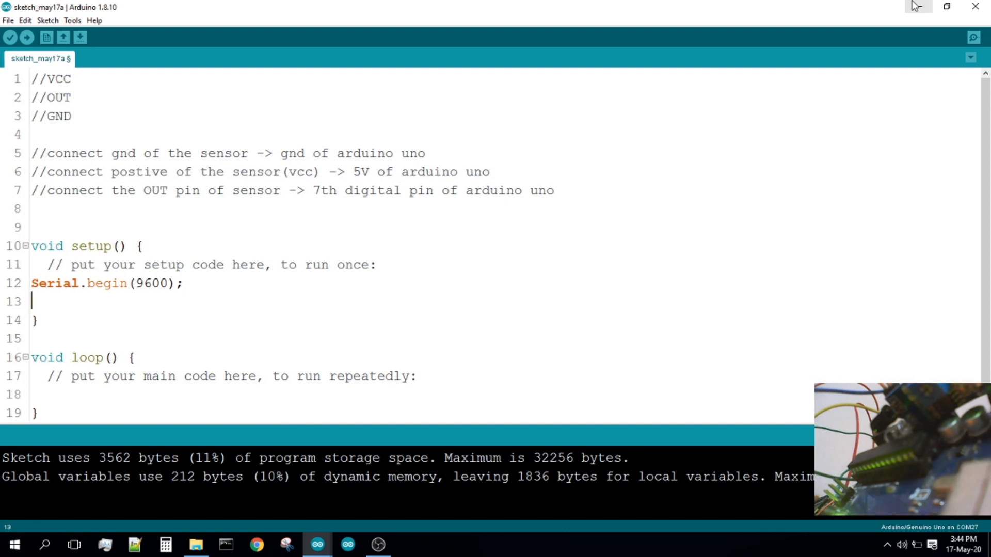
- Add pinMode(7, INPUT); to setup, then place the cursor inside loop()
text(pin)
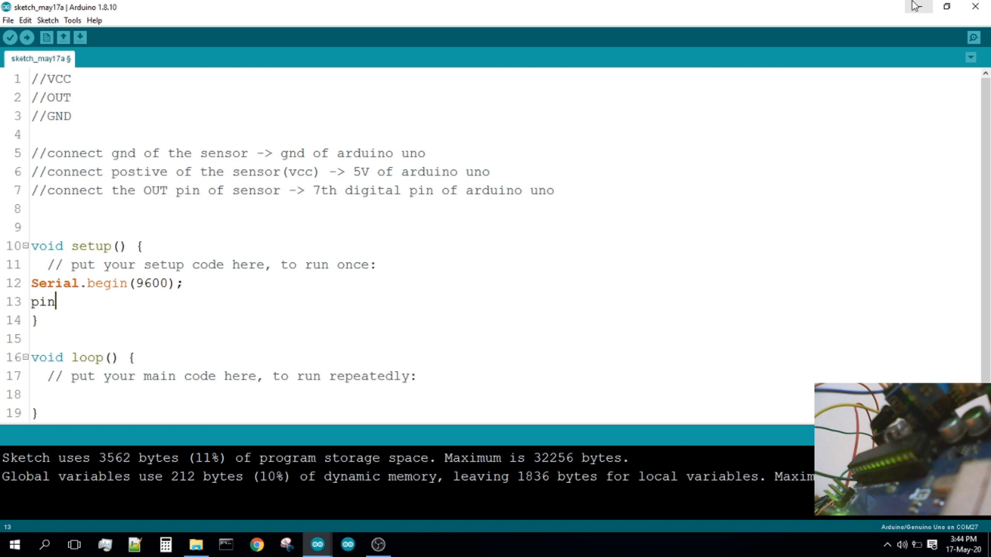
click(55, 265)
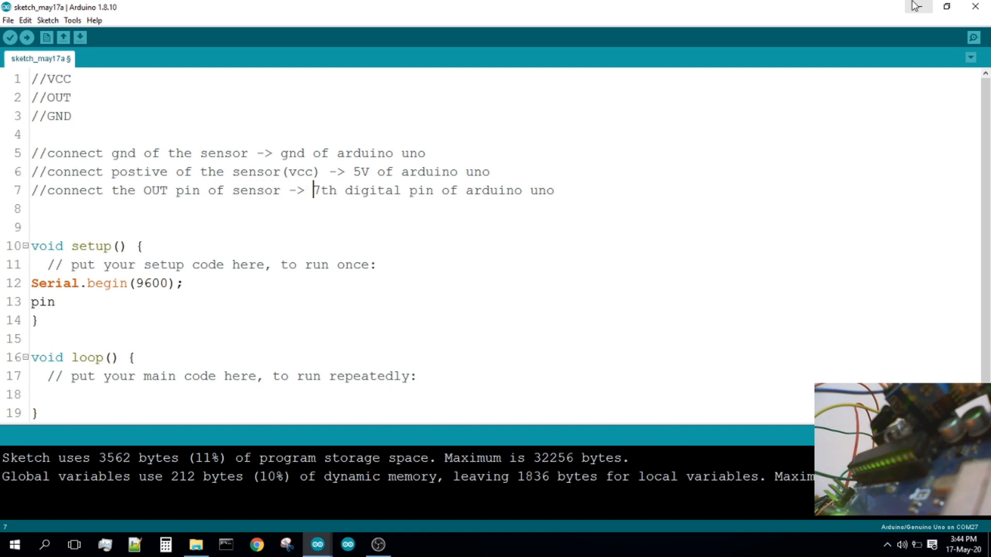
click(328, 191)
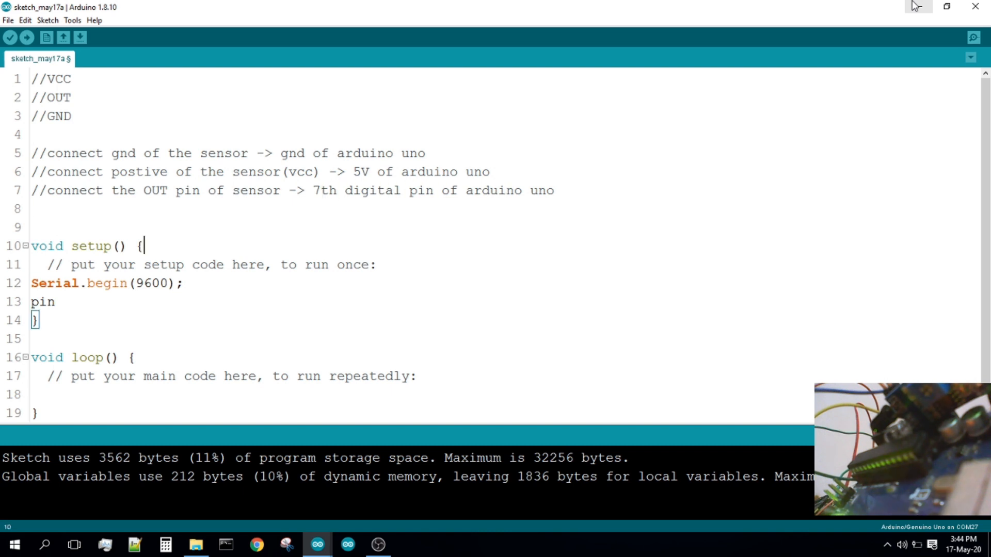
text(M)
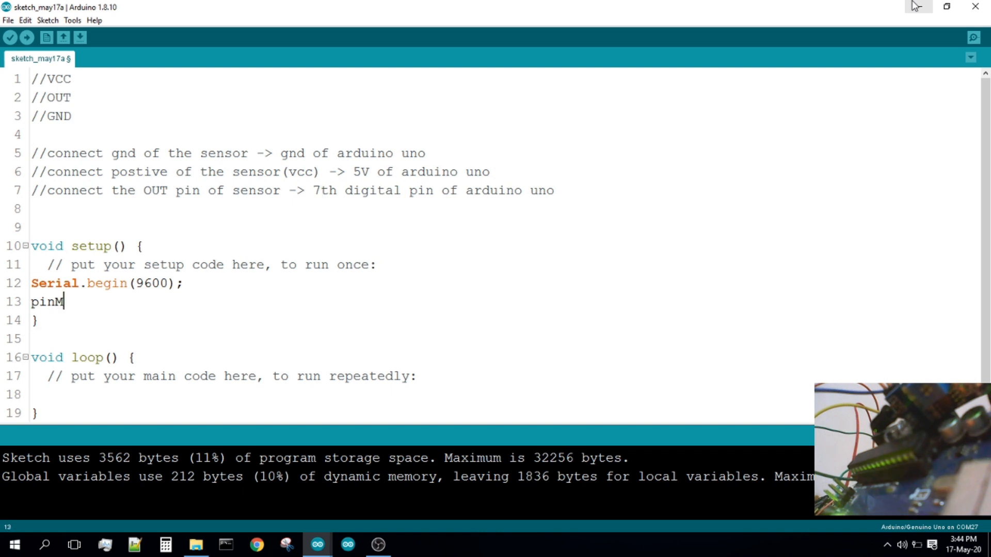
text(ode())
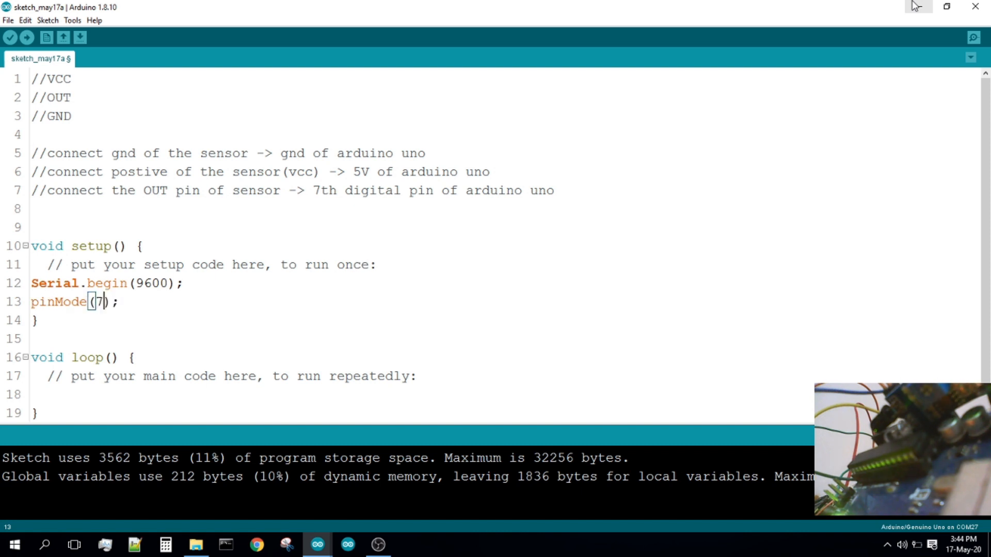
text(,)
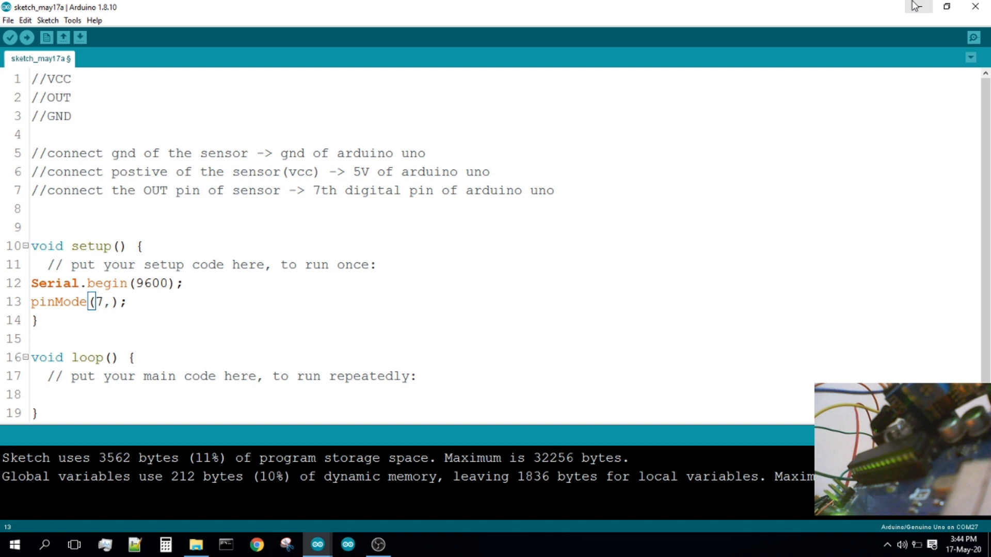
text(INPUT)
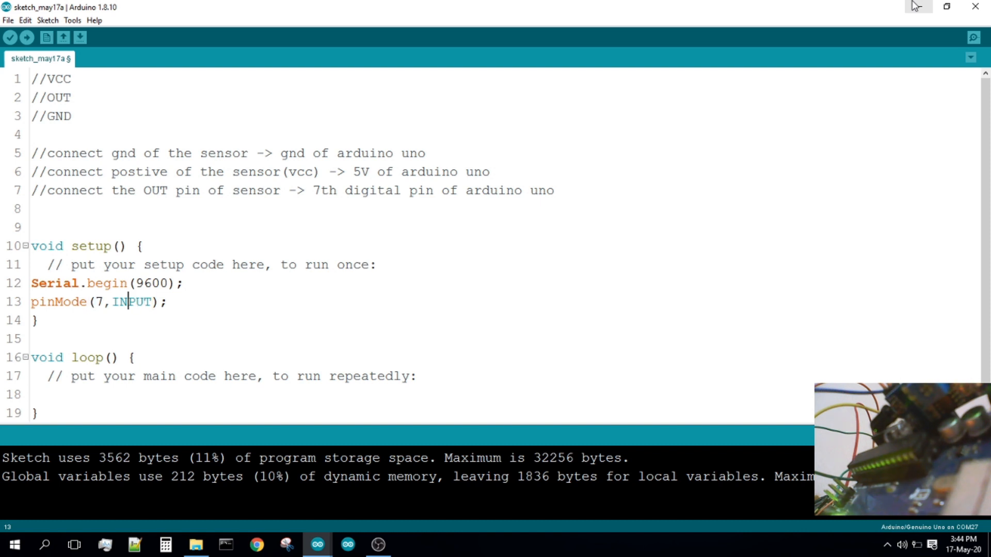
click(31, 394)
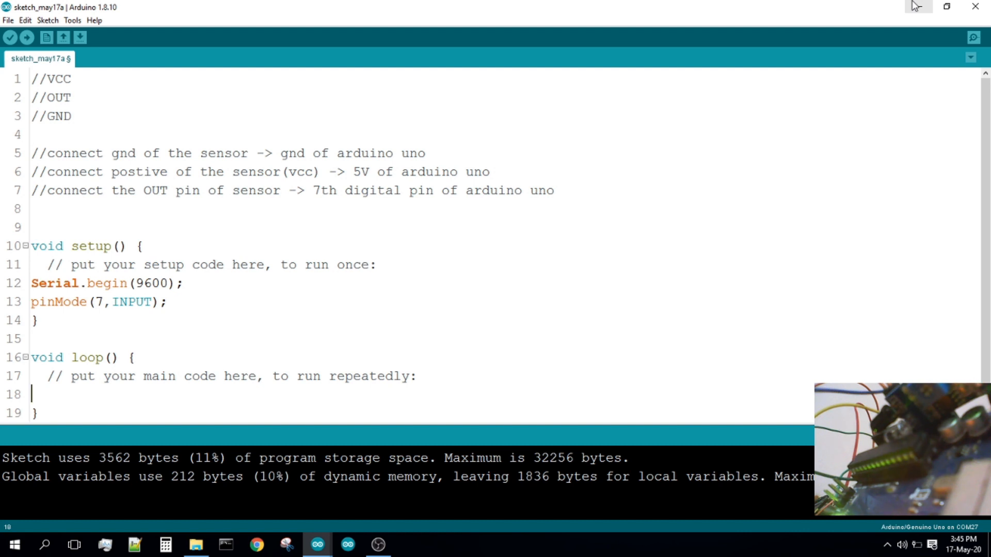
- Write int sensor_value = digitalRead(7); as the first line of loop()
text(int)
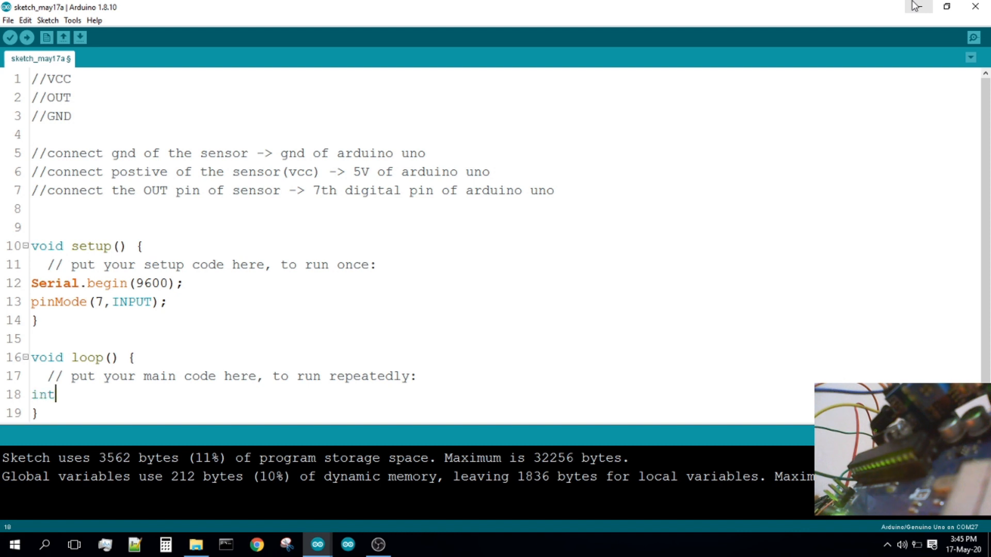
text(sen)
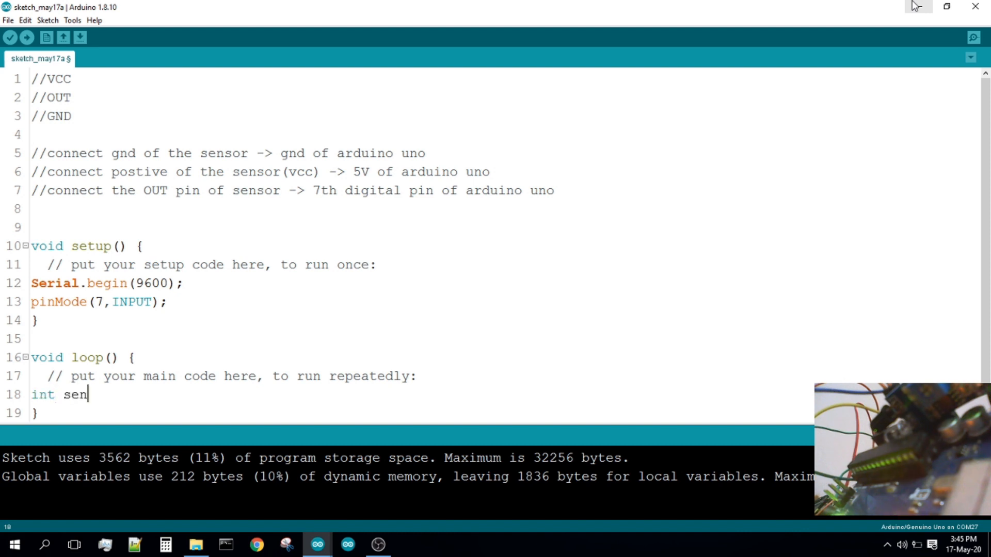
text(sor_va)
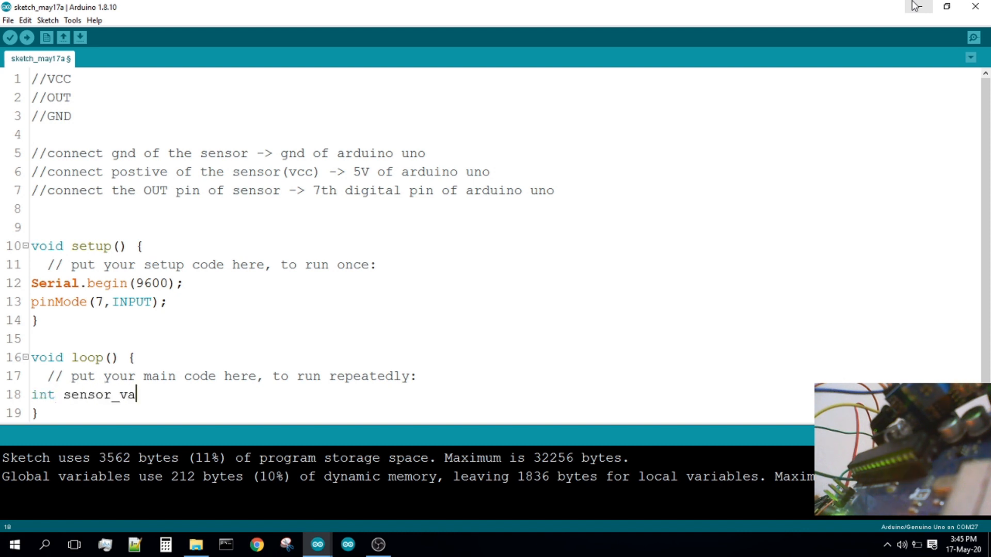
text(lue =)
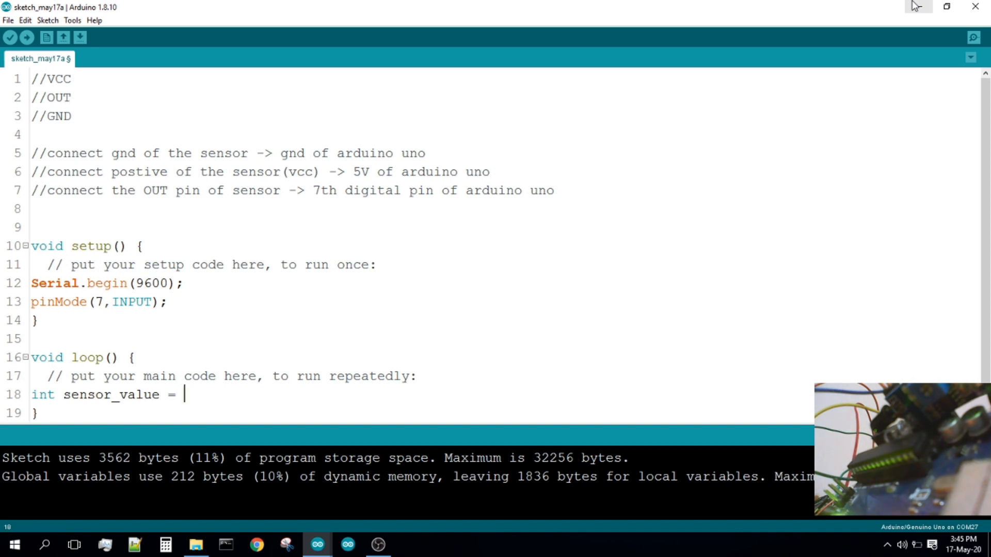
text(digital)
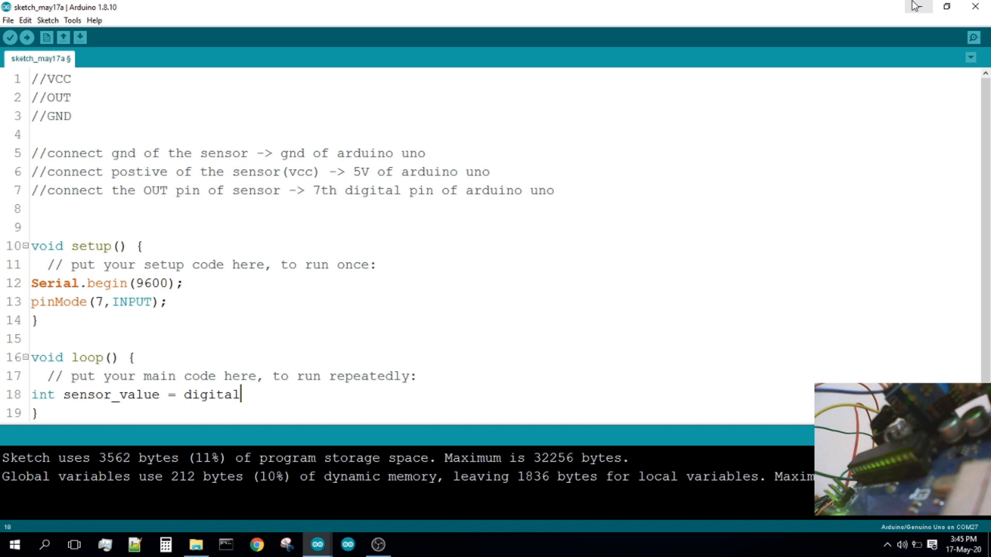
text(Read)
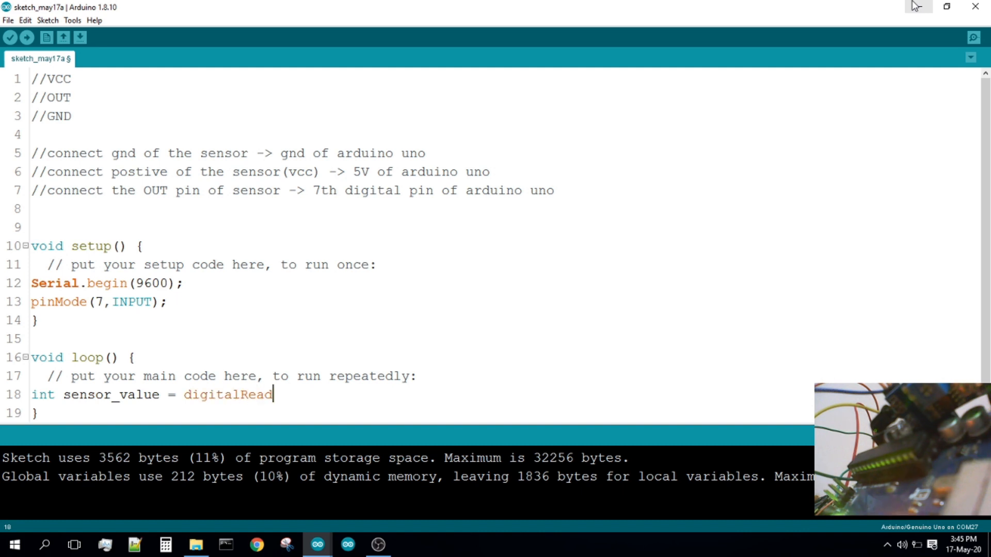
text(();)
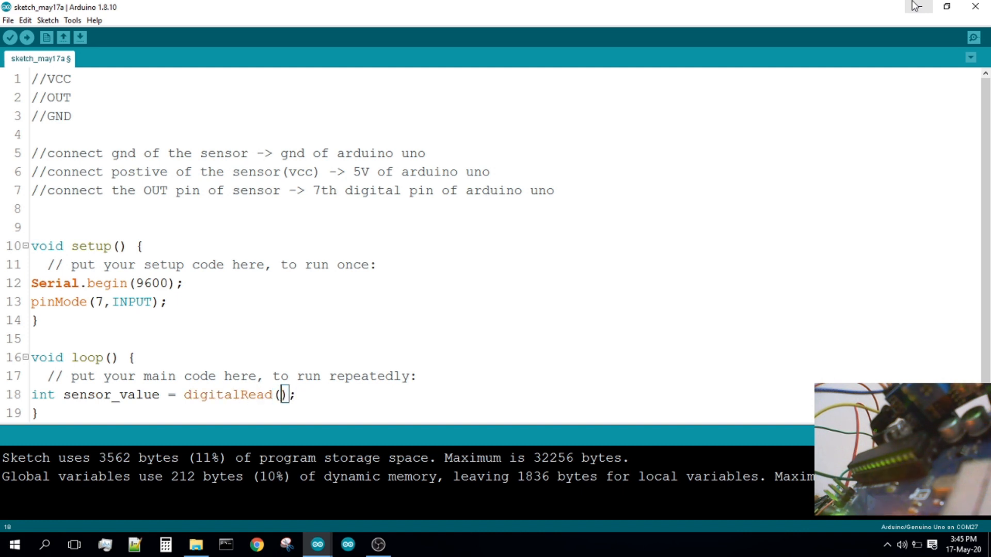
text(7)
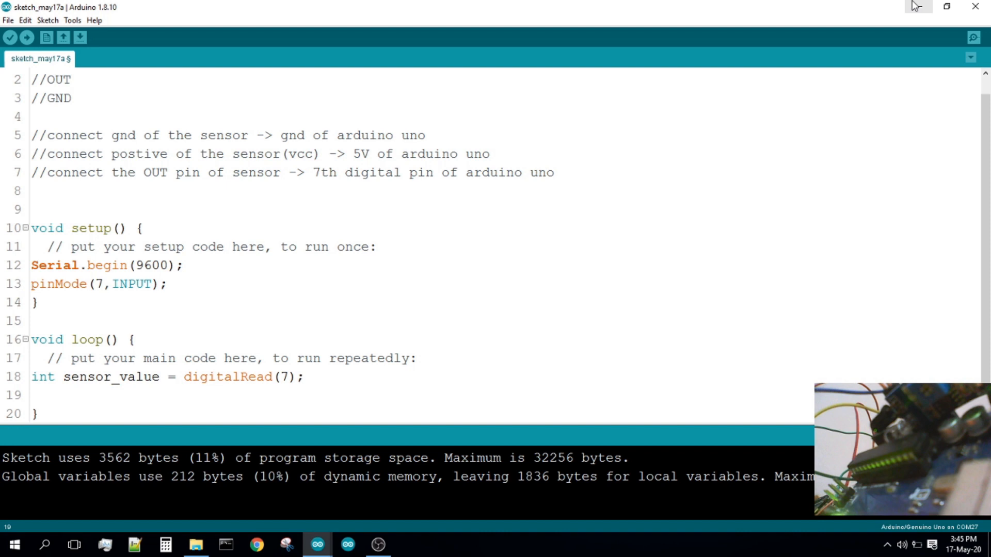
- Start a Serial.println line in loop() with the label "Sensor value:"
text(s)
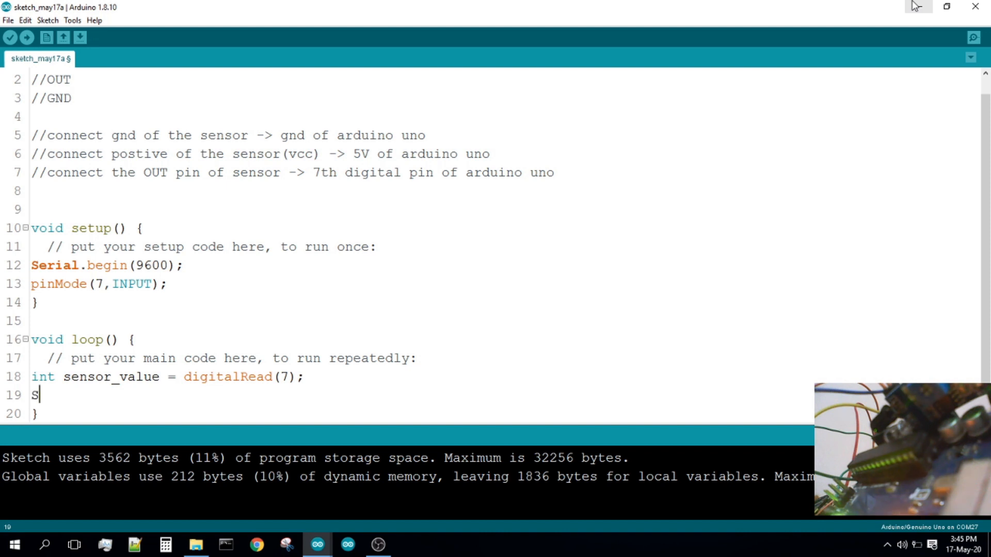
text(erial)
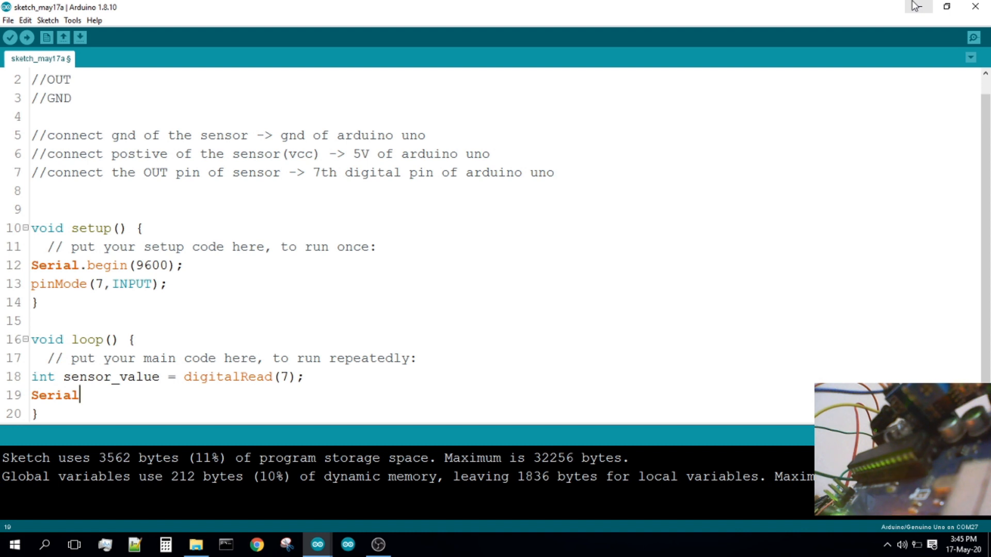
text(.)
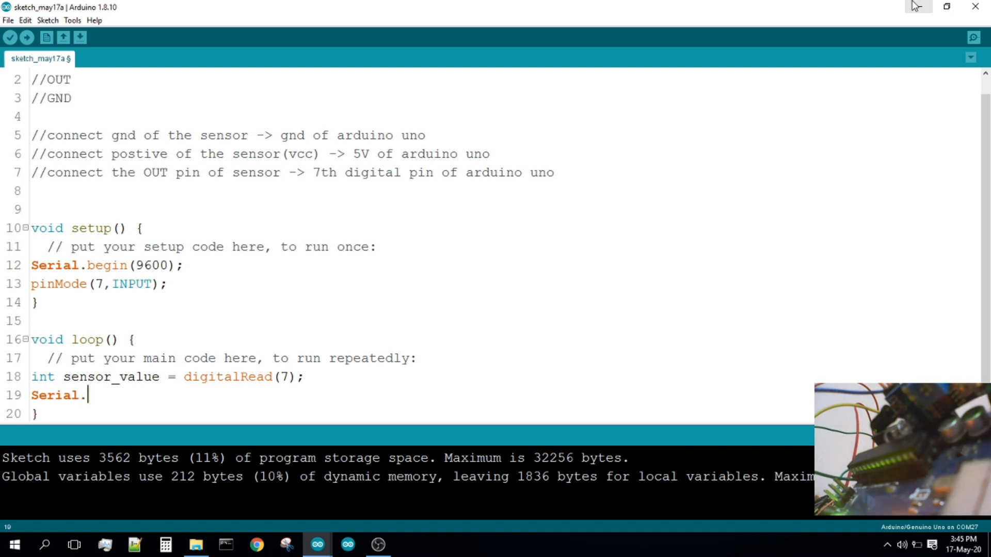
text(printl)
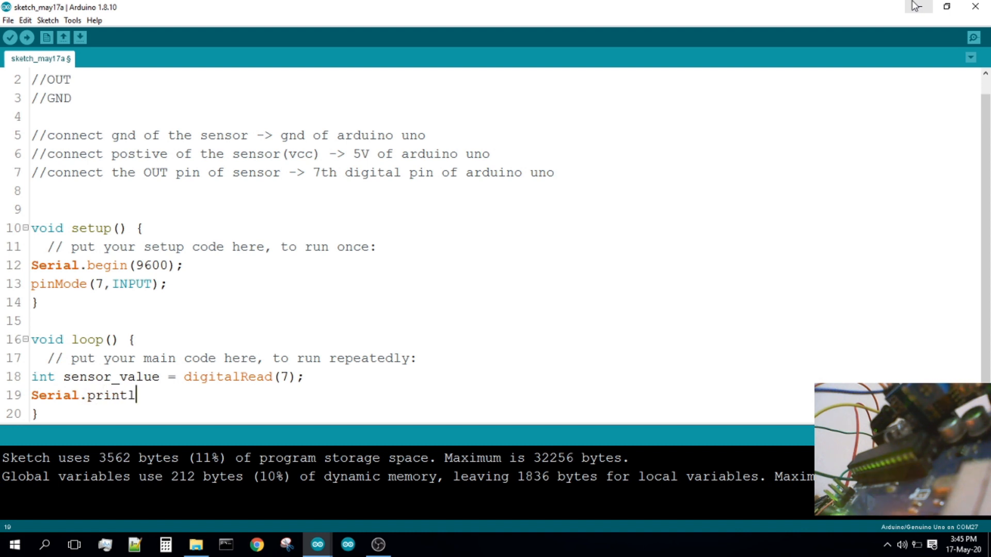
text(n();)
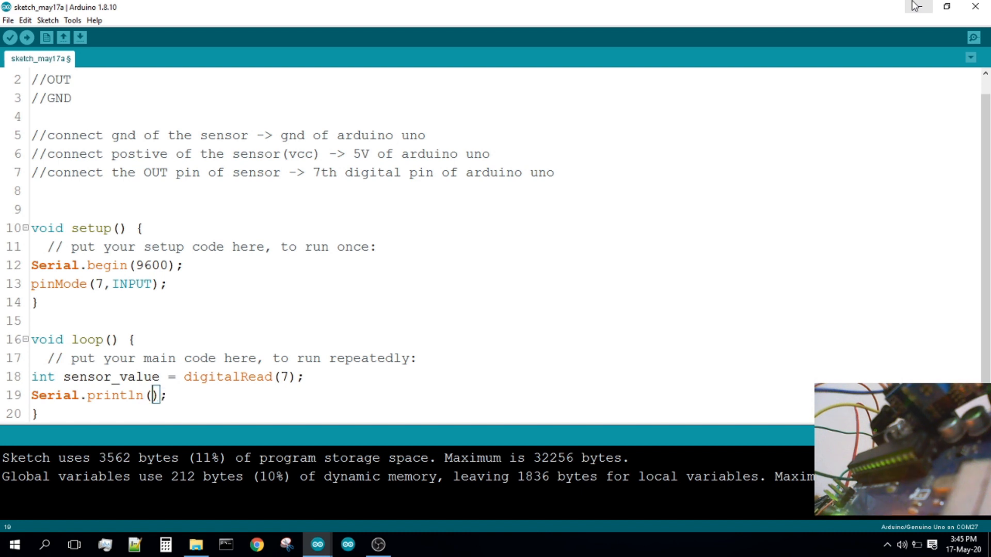
text(")
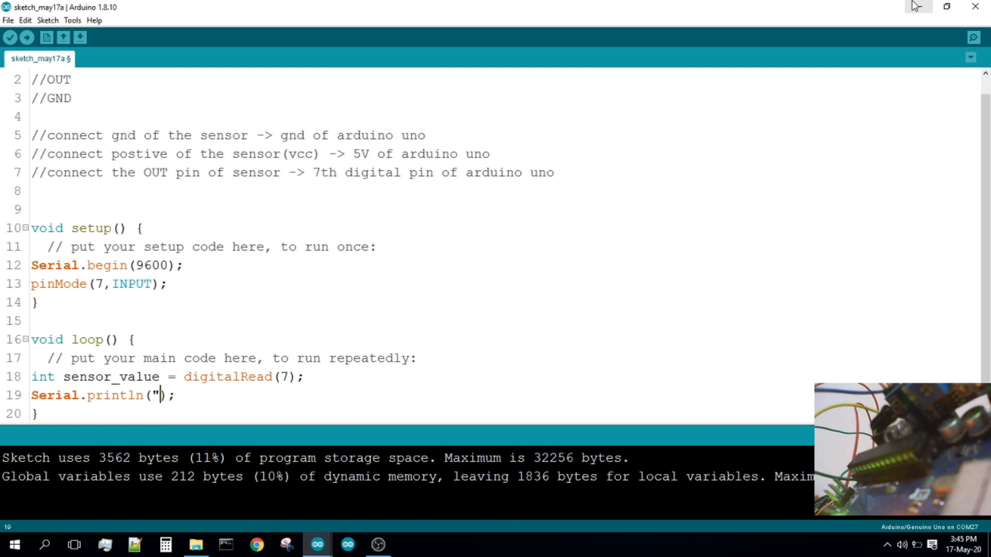
text(")
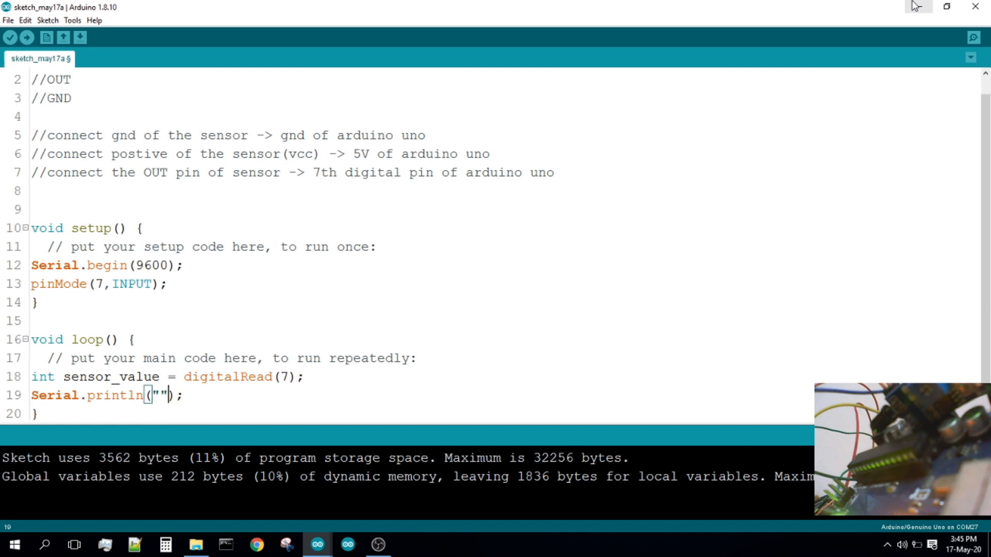
text(Sen)
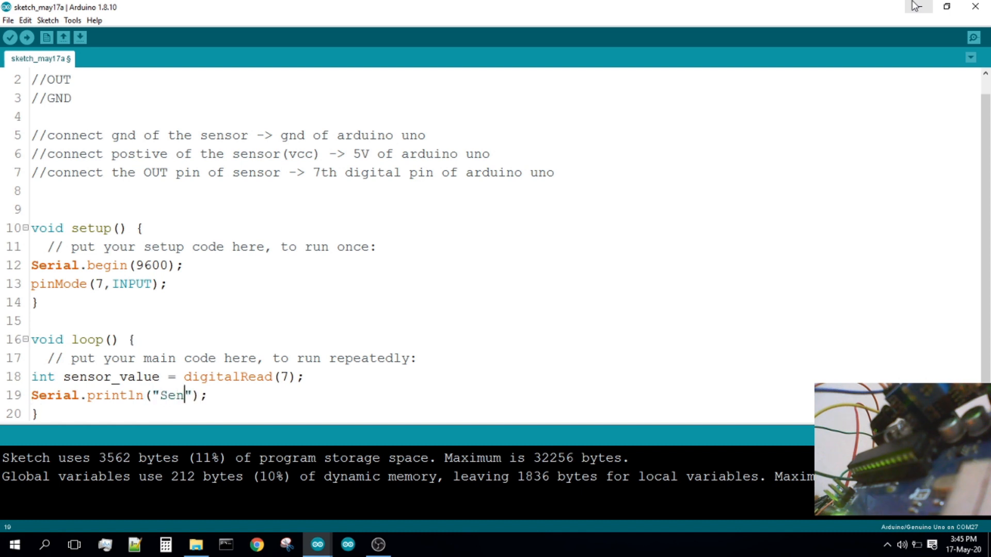
text(sor value)
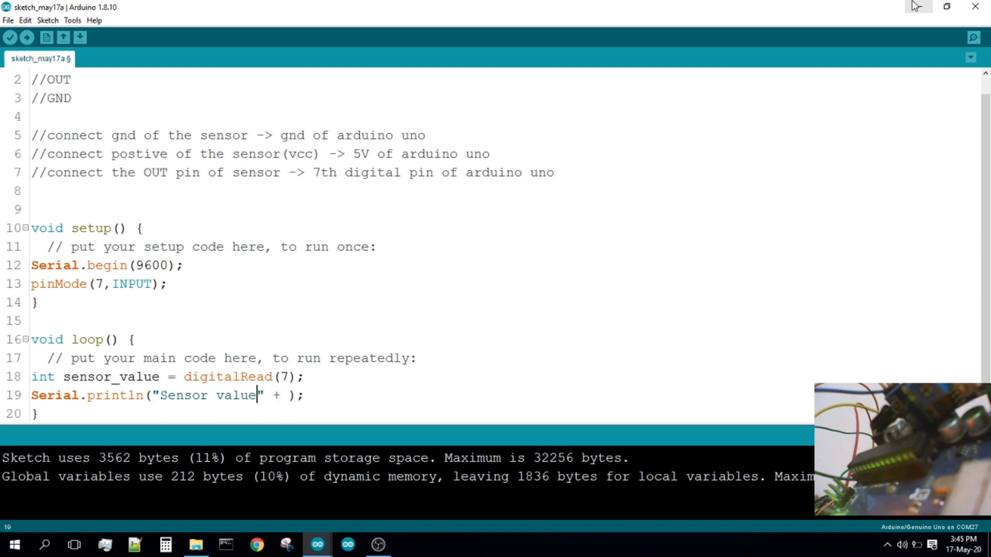
text(:)
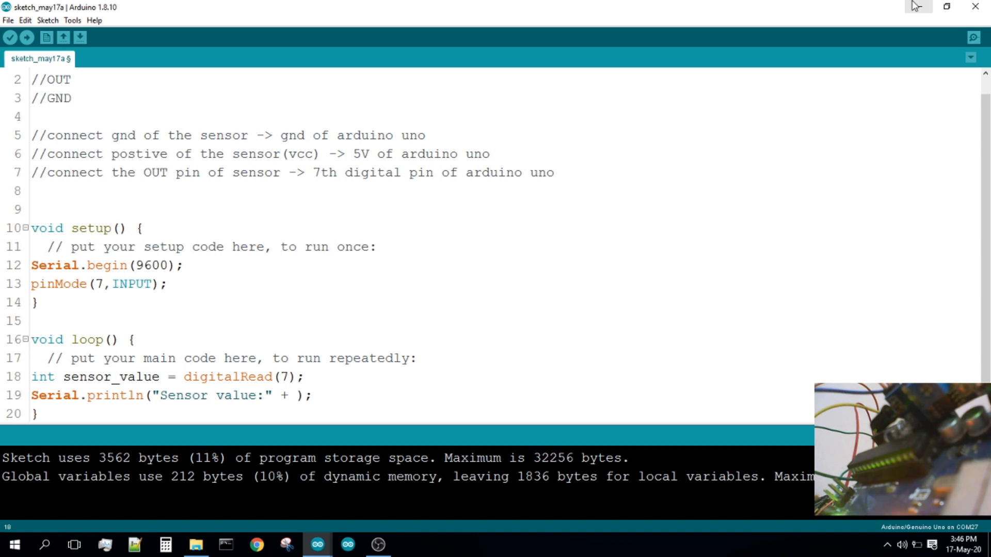
- Append String(sensor_value) to the print line and add delay(1000);
click(63, 394)
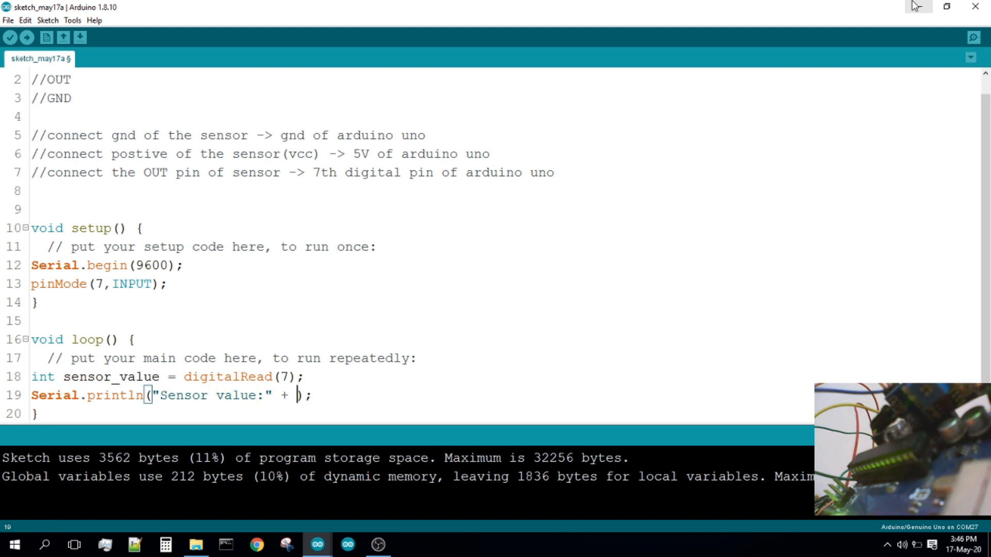
text(S)
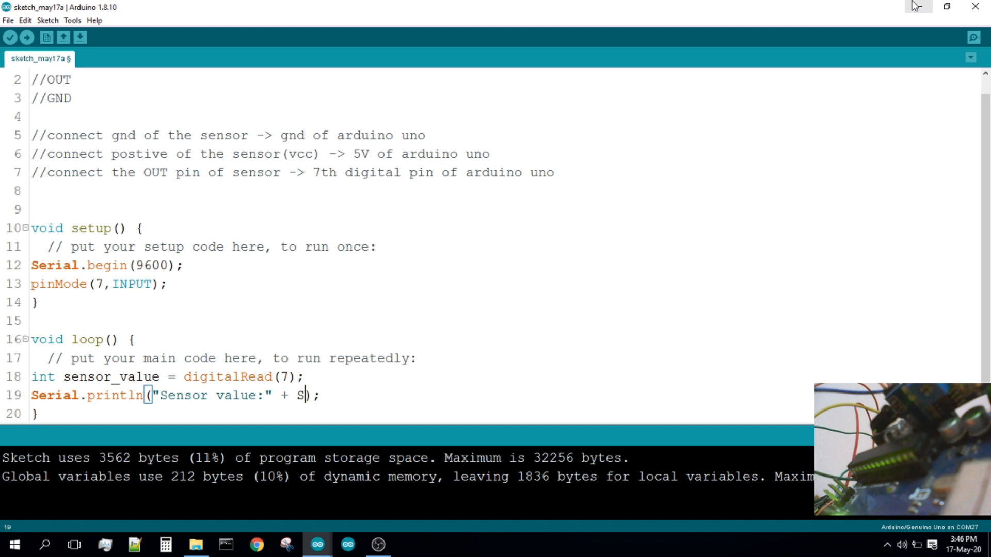
text(tring()
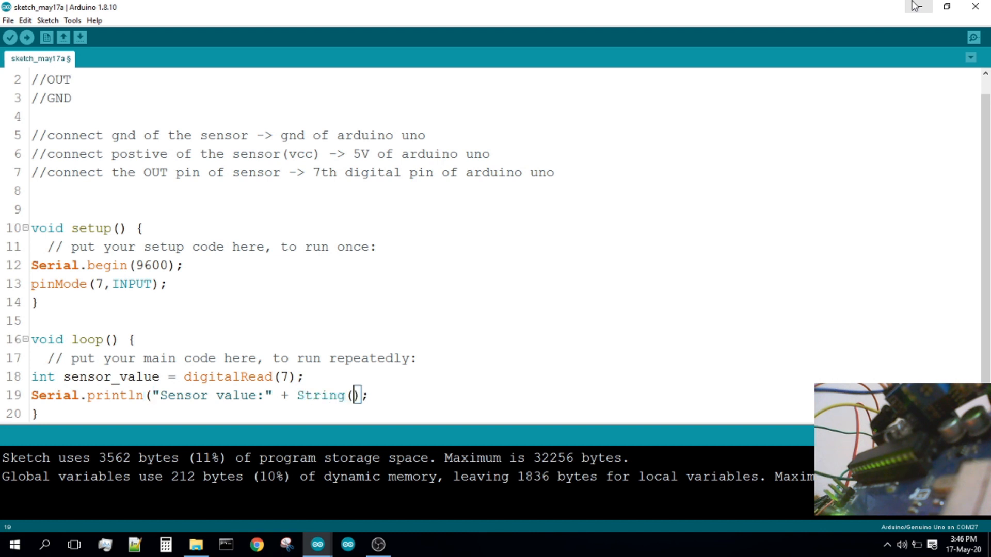
text(se)
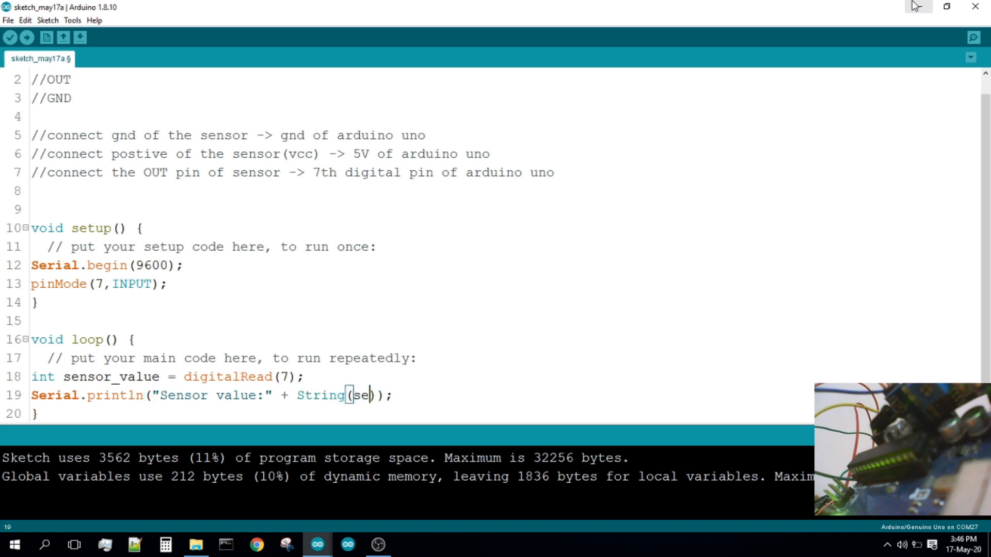
text(nsor_)
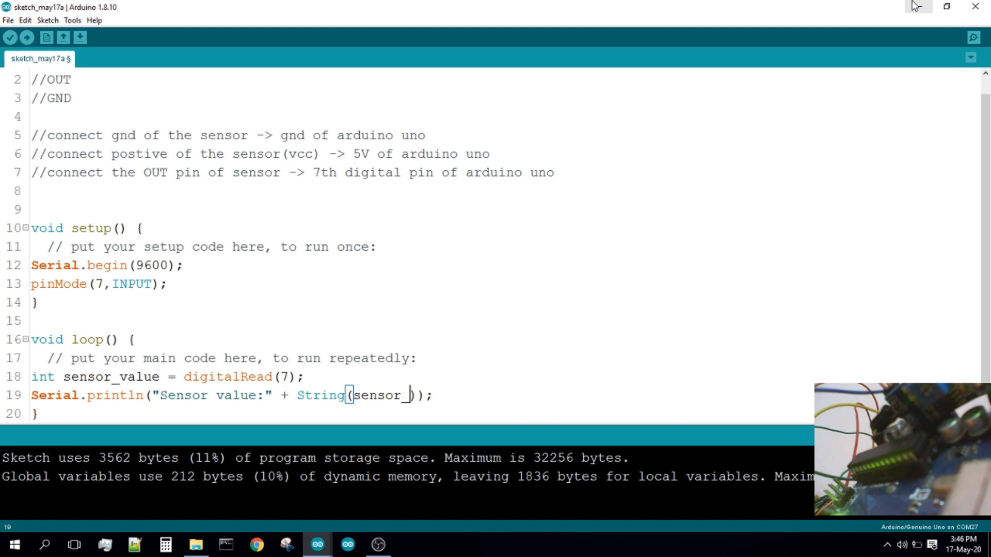
text(value)
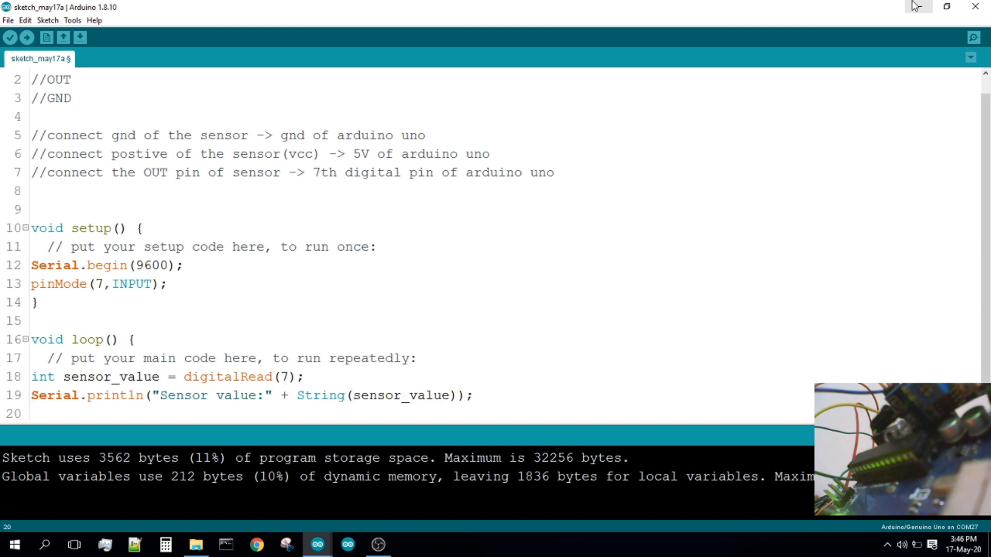
text(delay()
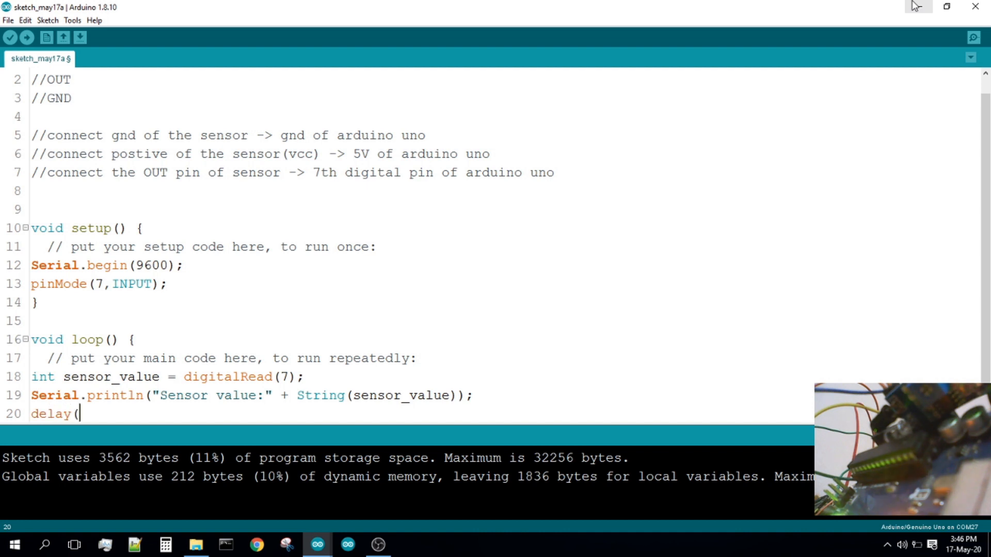
text(1000))
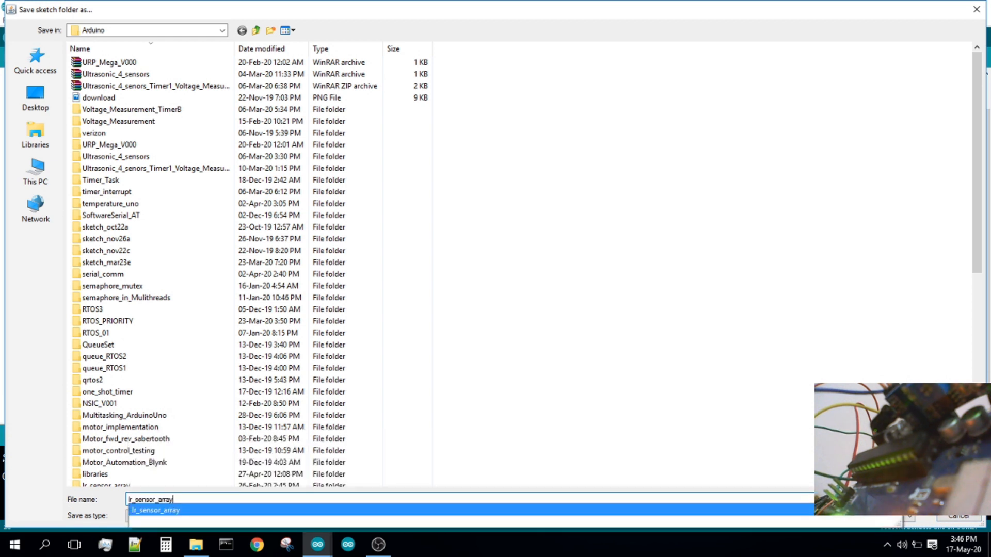
- Save the sketch as Ir_sensor_value in the Arduino folder
text(Ir_sensor_v)
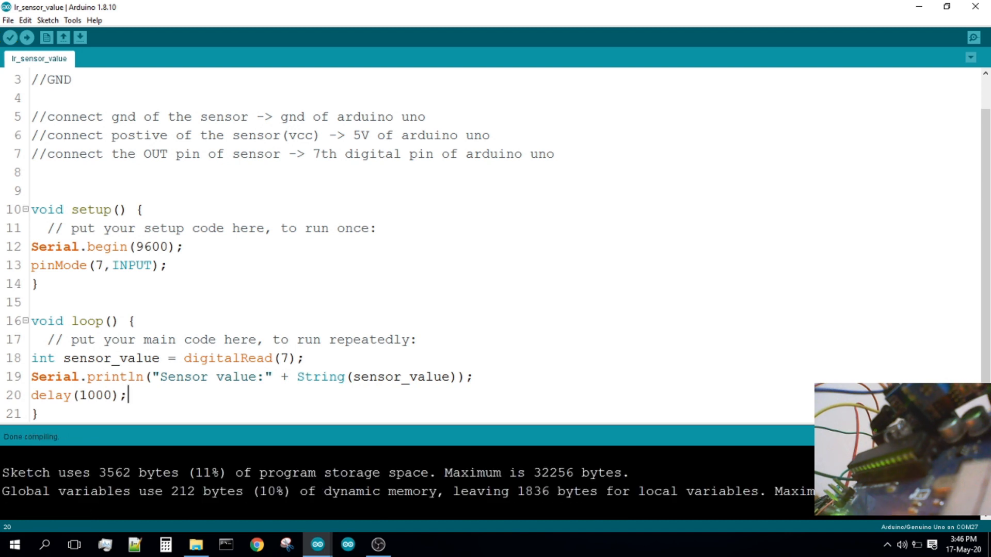
mouse_move(594, 495)
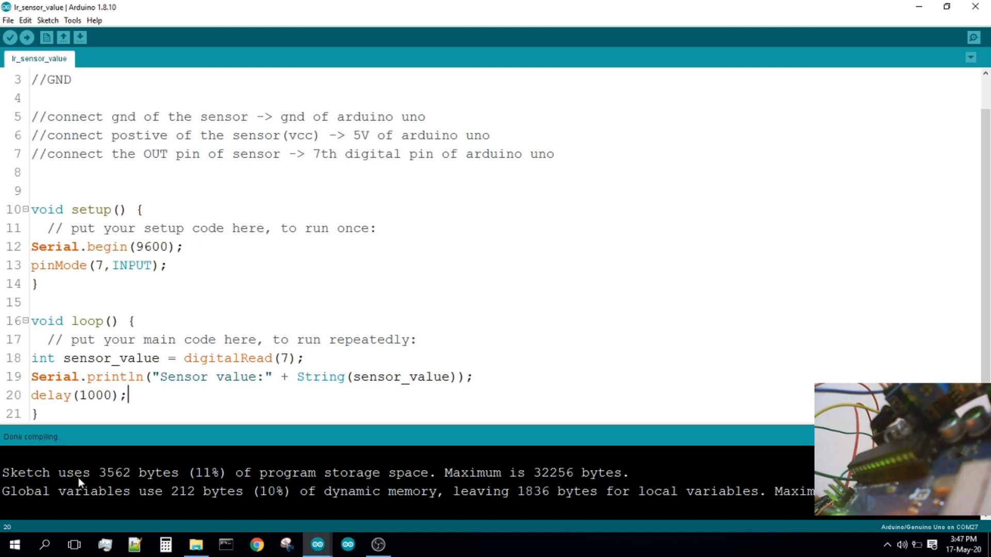
mouse_move(141, 486)
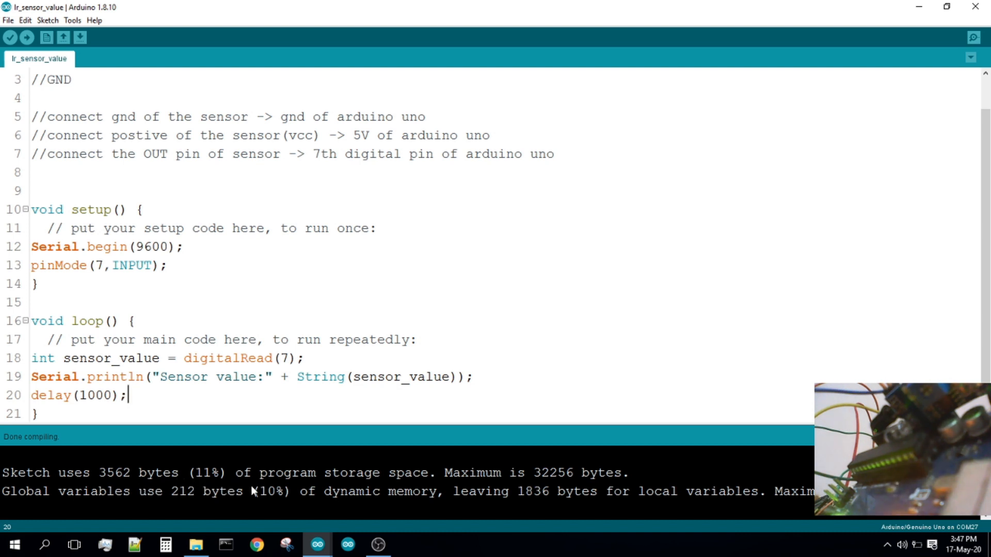
mouse_move(427, 491)
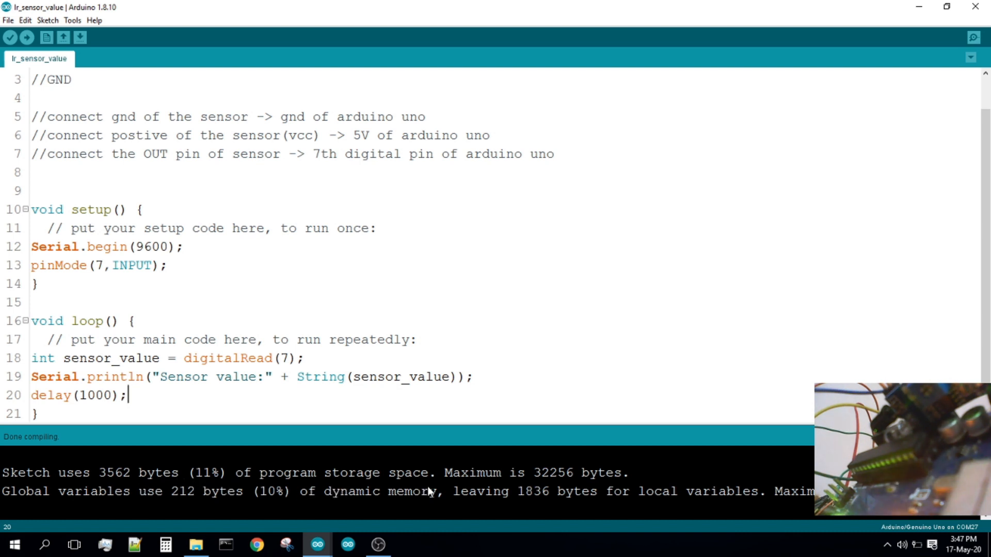
mouse_move(483, 490)
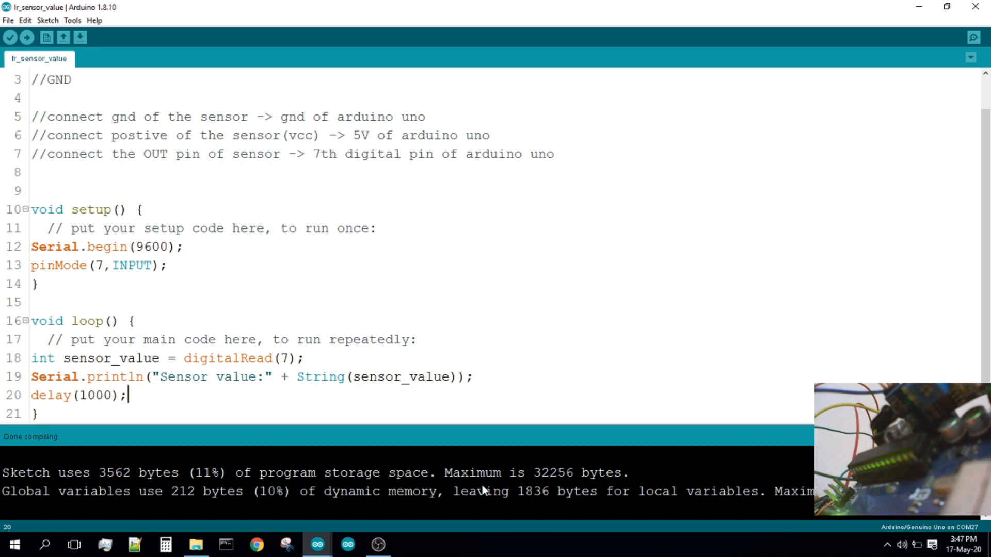
mouse_move(519, 492)
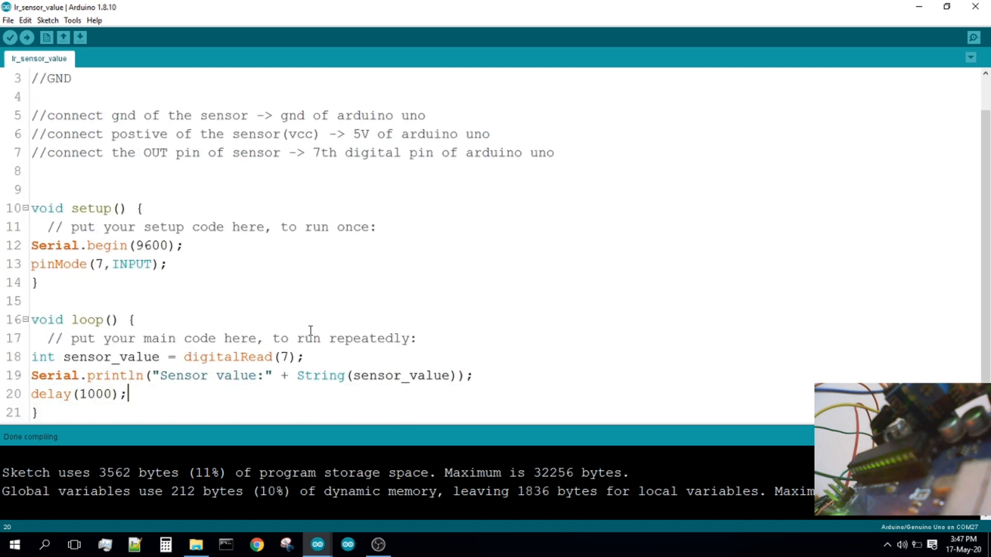
mouse_move(70, 458)
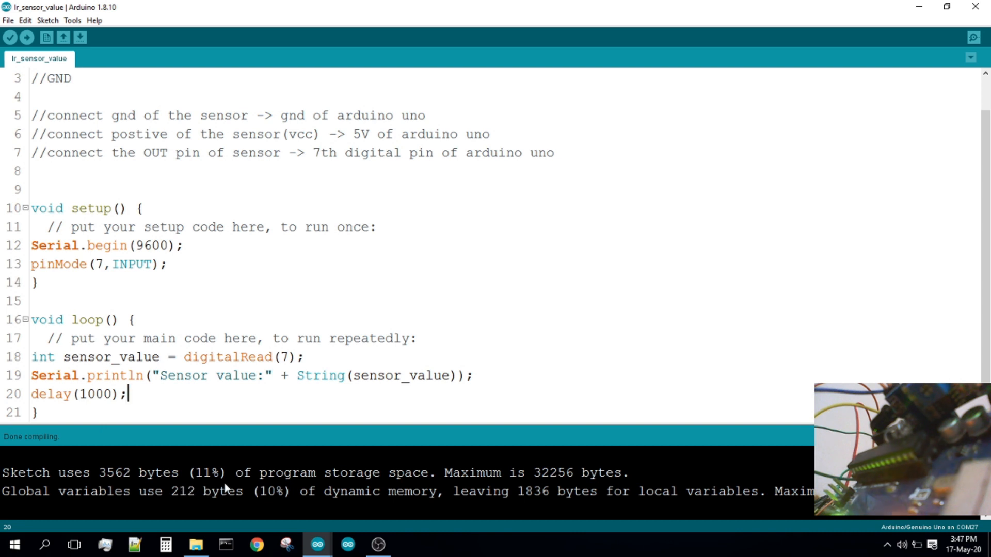
mouse_move(379, 496)
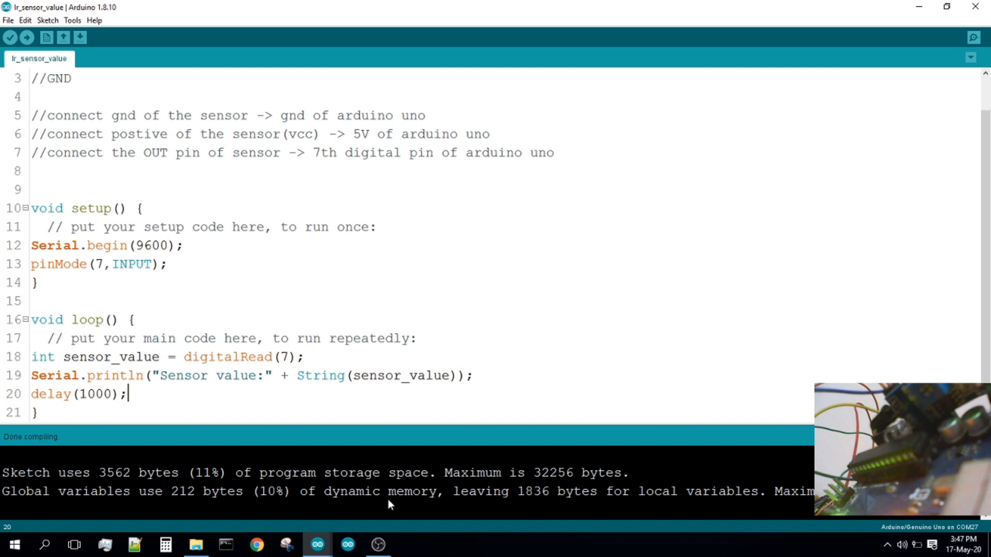
mouse_move(501, 502)
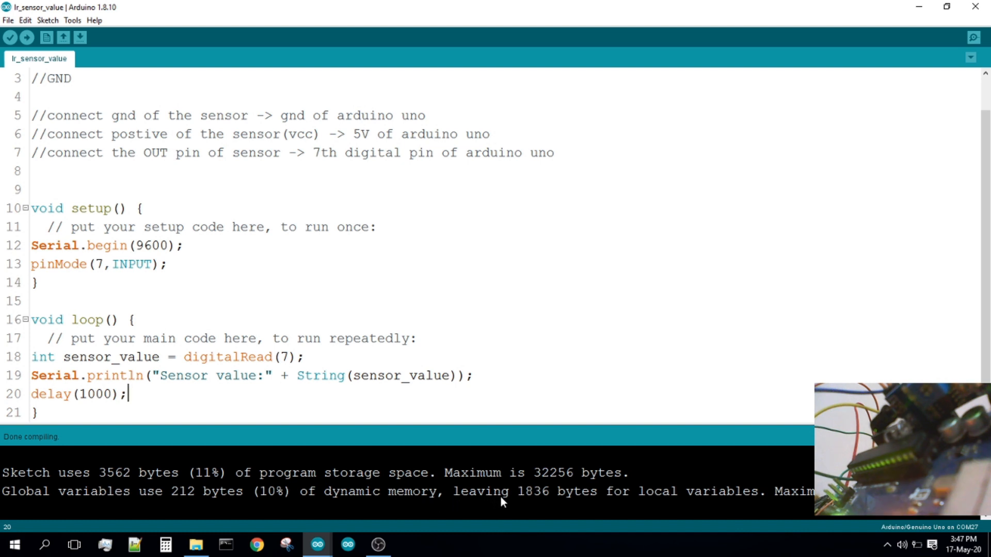
mouse_move(550, 504)
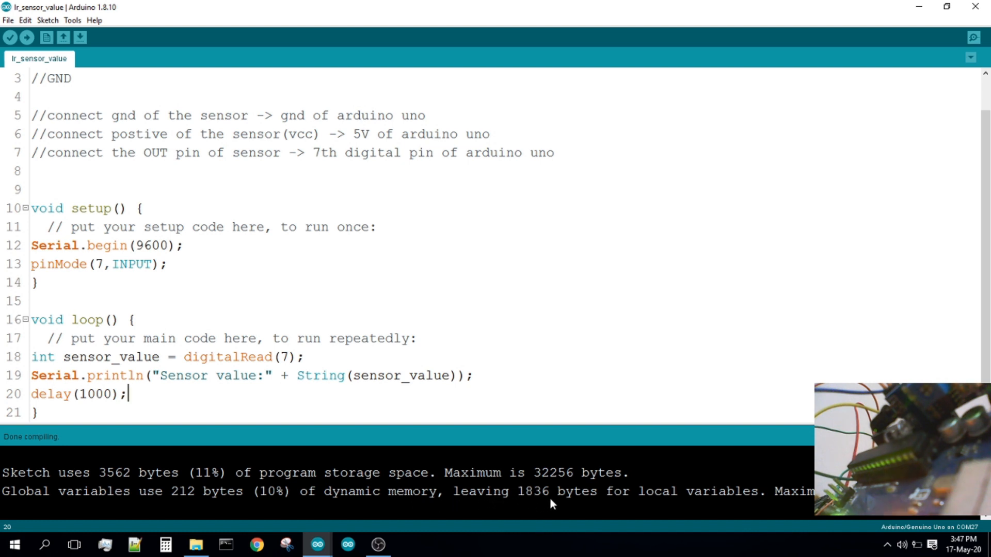
mouse_move(653, 503)
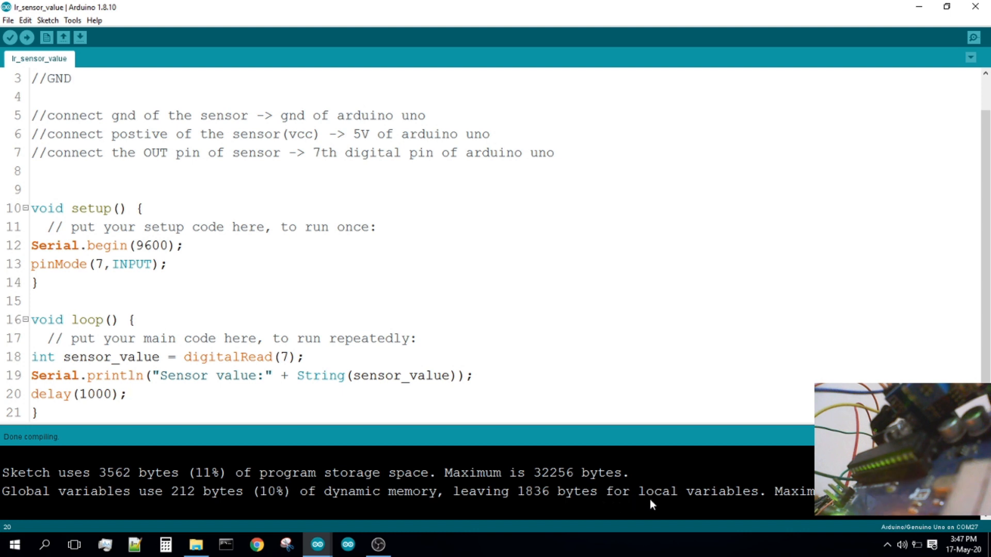
mouse_move(527, 512)
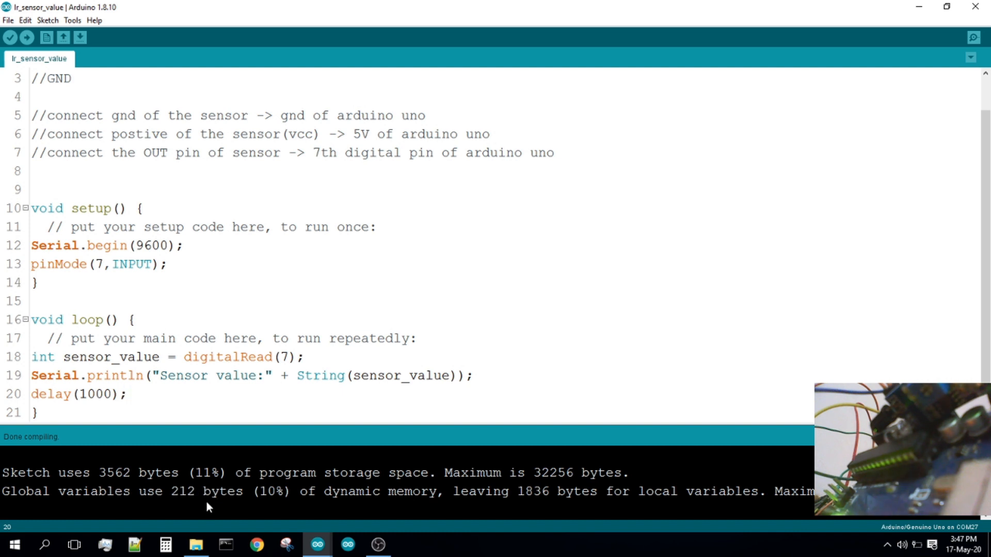
mouse_move(780, 498)
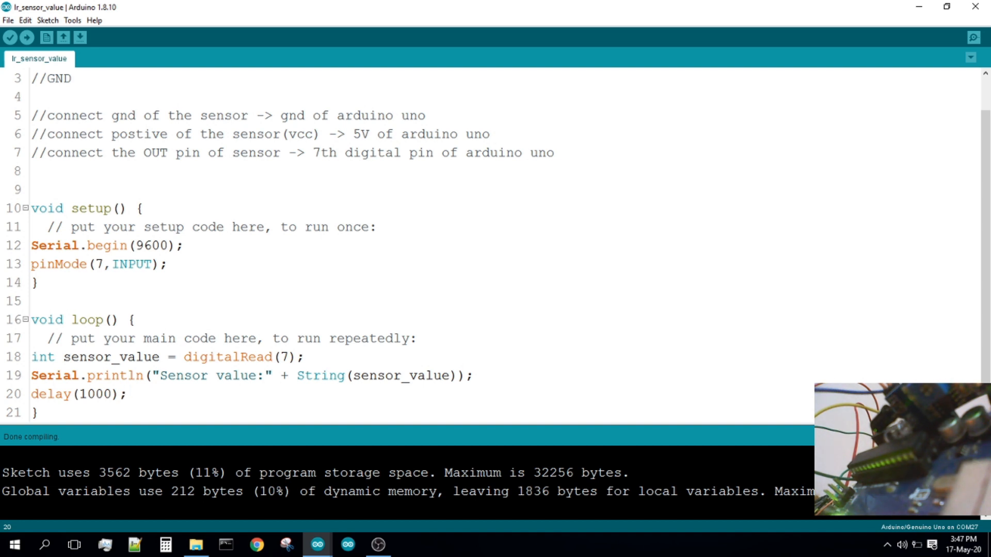
mouse_move(4, 149)
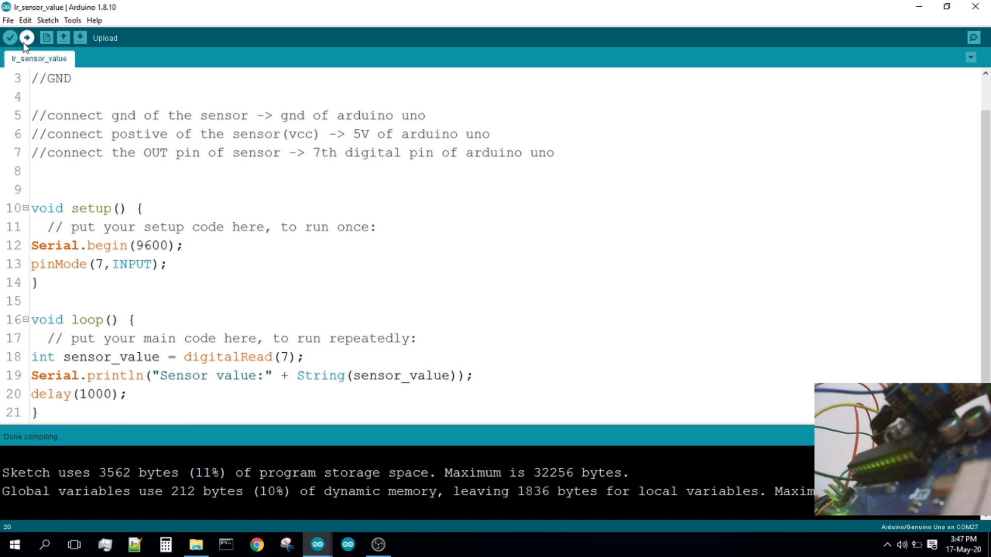
- Upload the sketch to the Uno board and wait for 'Done uploading'
click(26, 38)
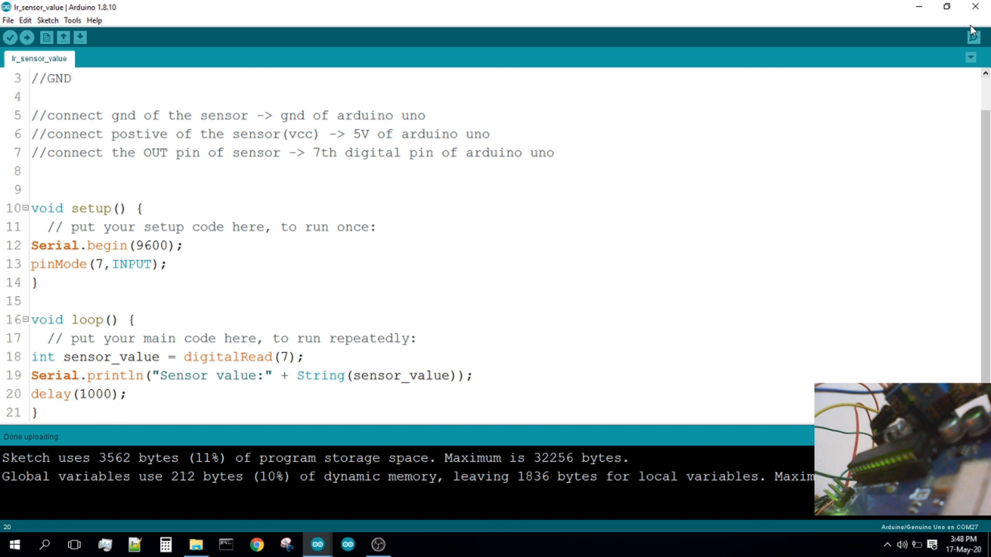
mouse_move(976, 37)
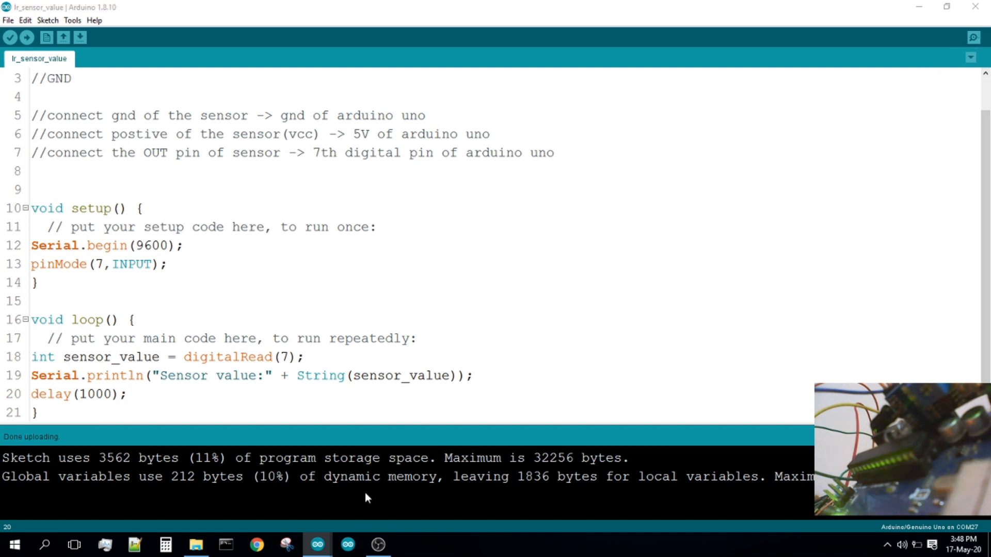
mouse_move(316, 543)
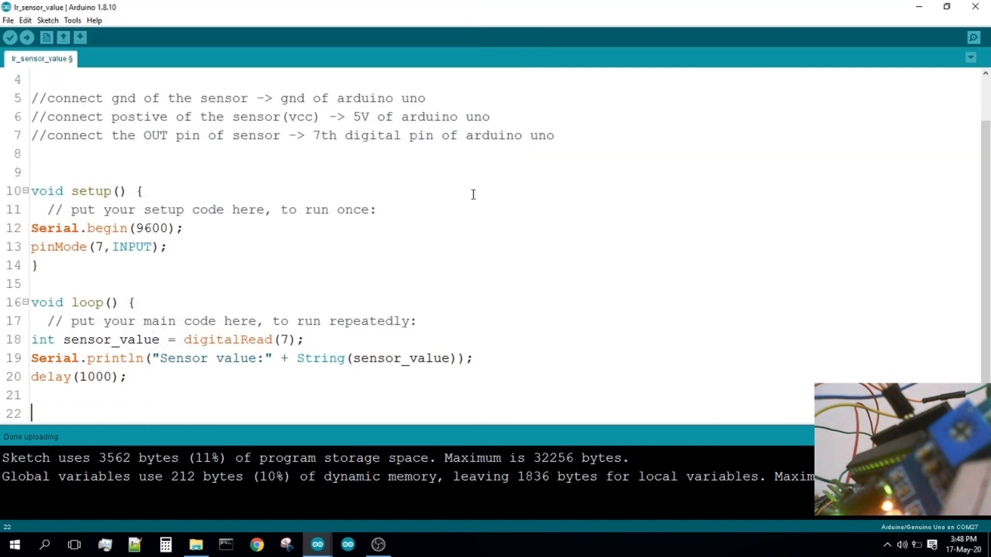
- Add if (sensor_value == 0) printing "detected" in loop(), fixing the == operator
text(if()
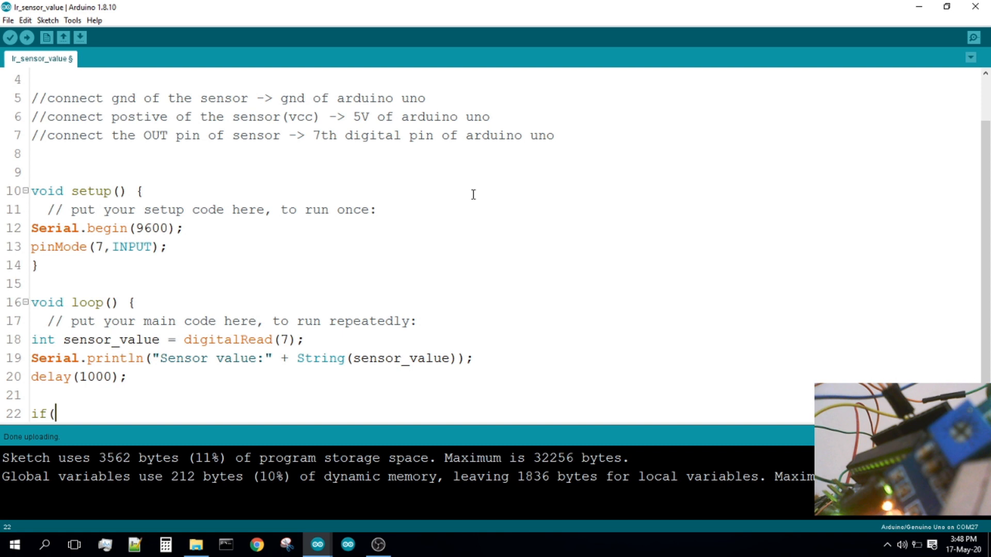
text(sens)
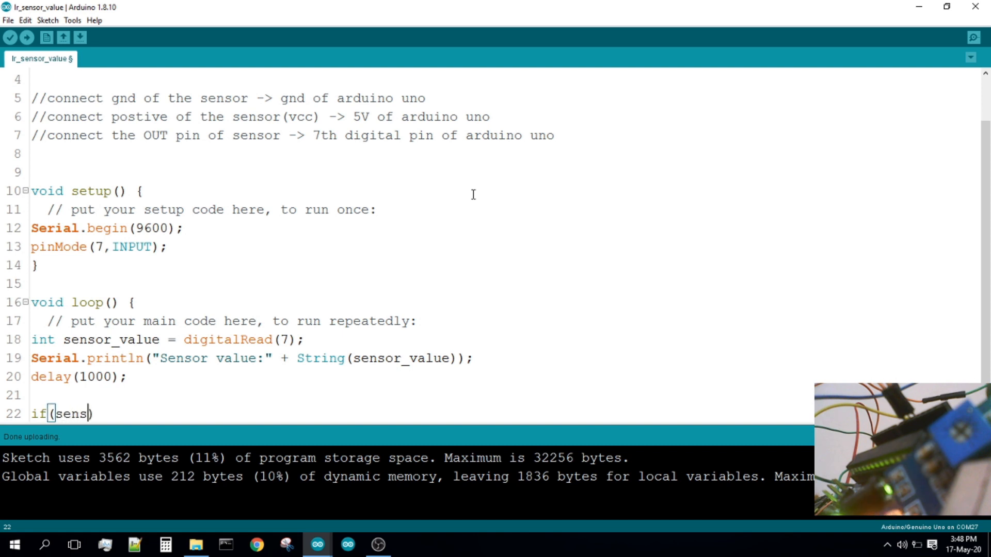
text(or_v)
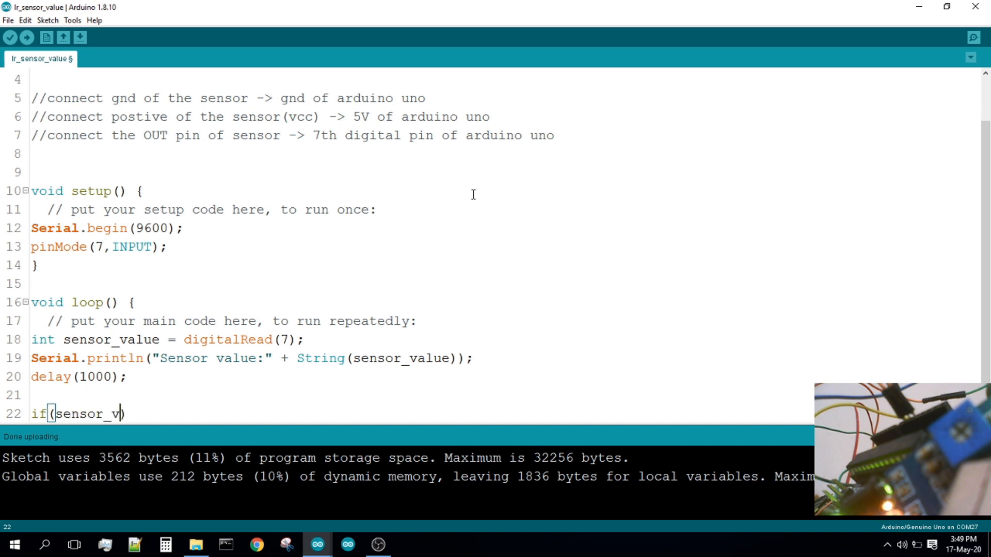
text(alue == 0)
text({)
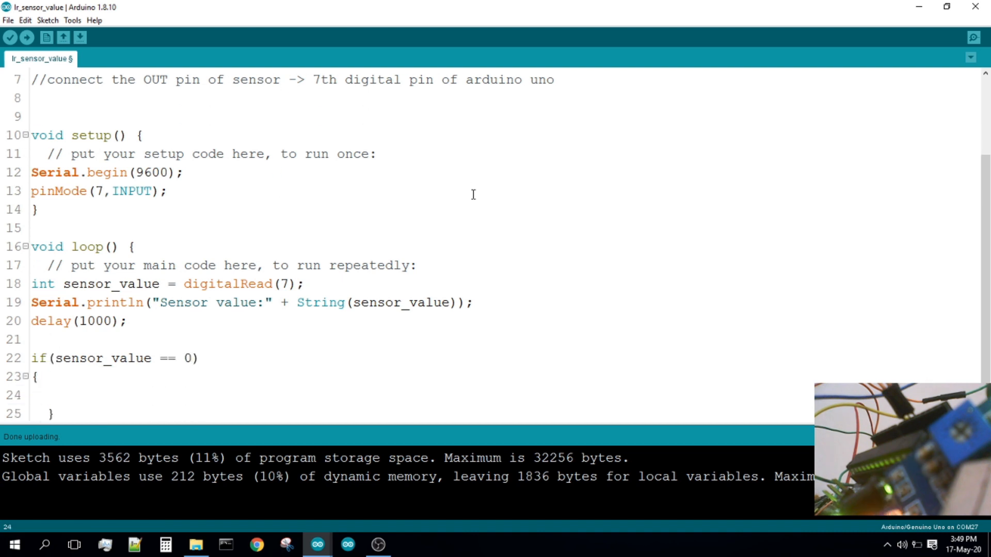
text(S)
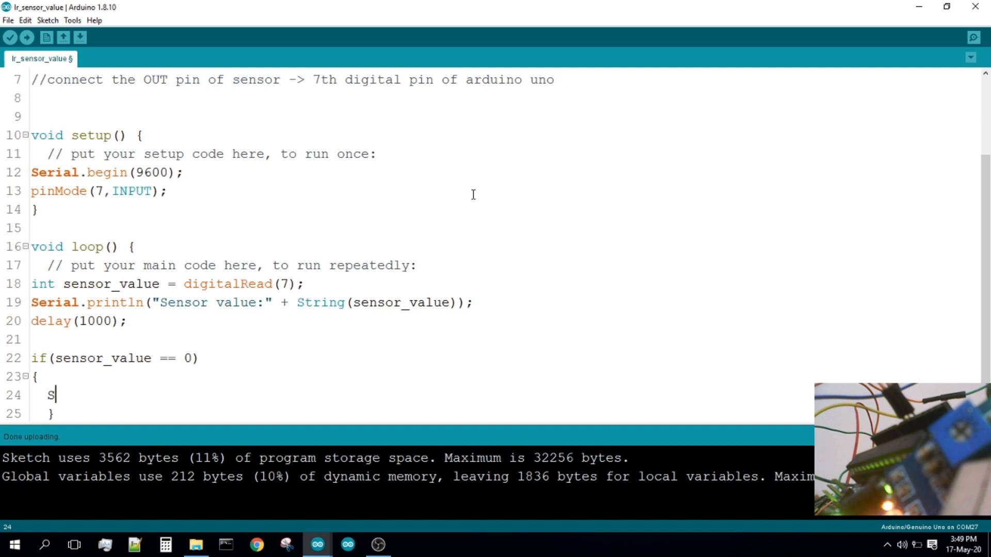
text(erial.p)
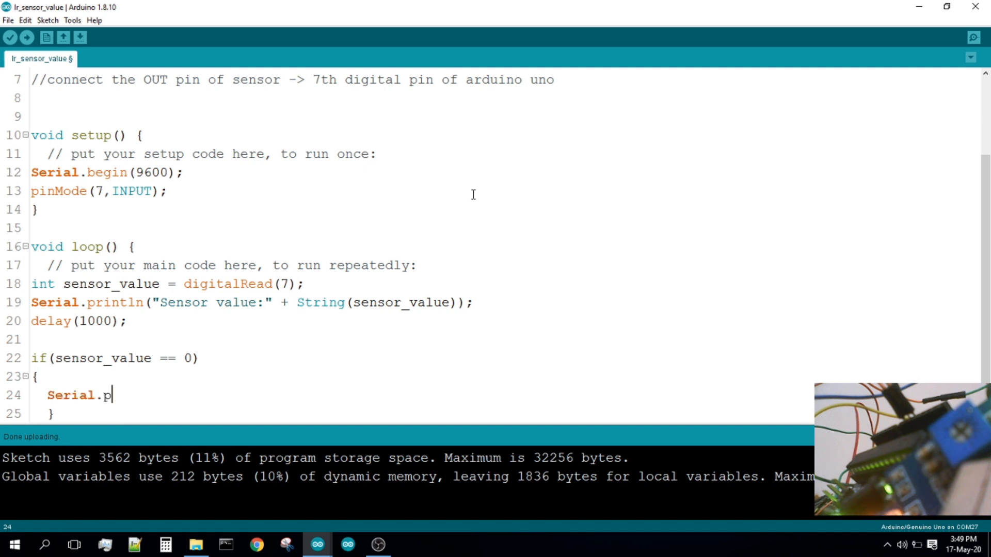
text(rint())
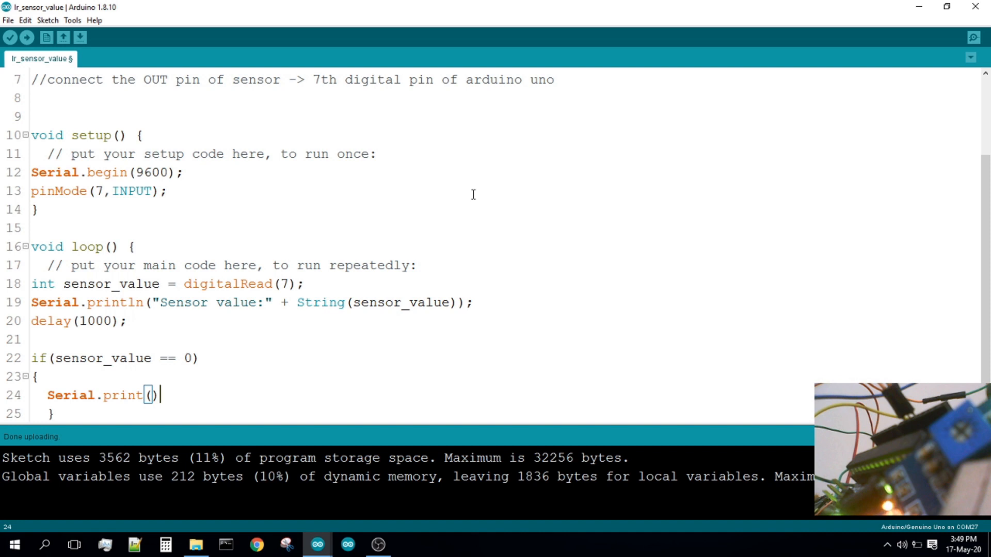
text(ln)
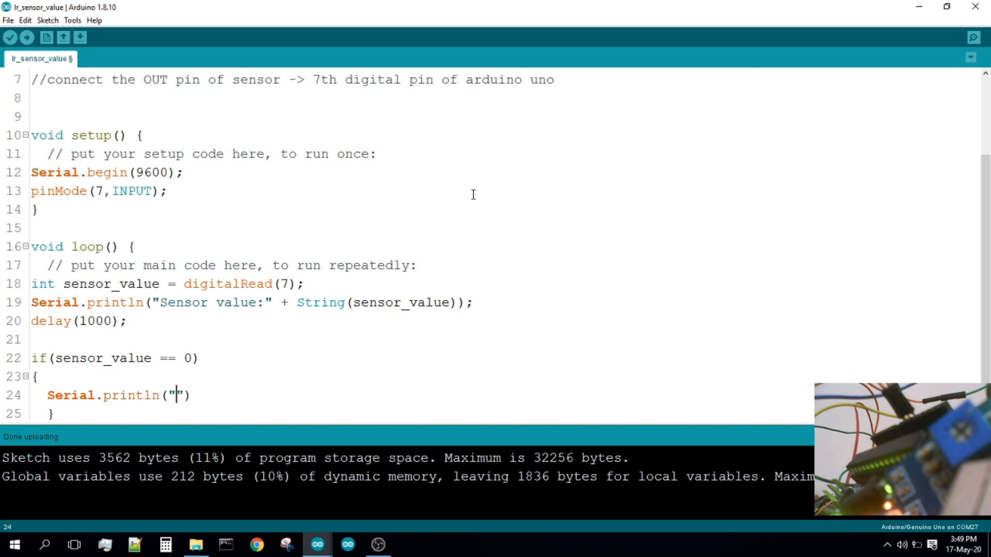
text(detected)
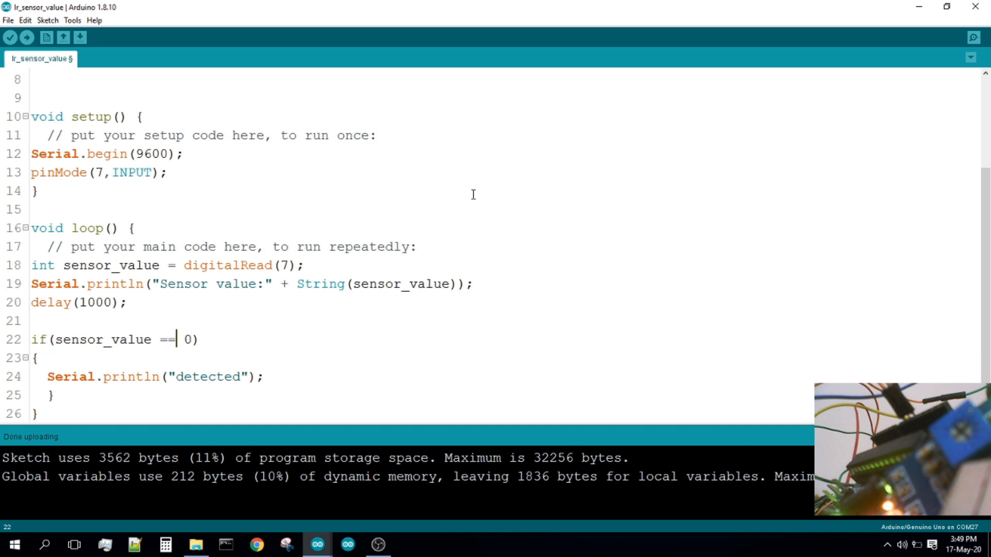
key(Backspace)
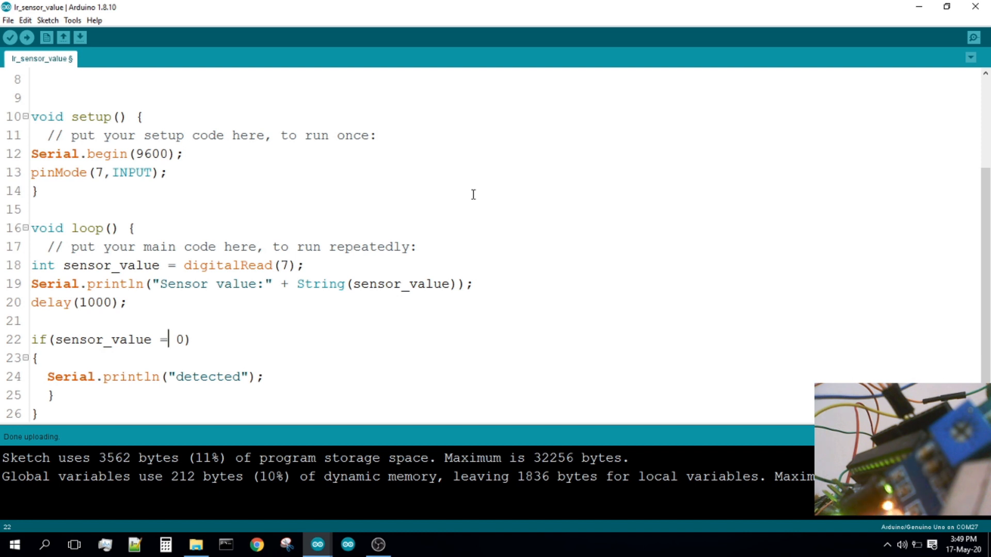
text(=)
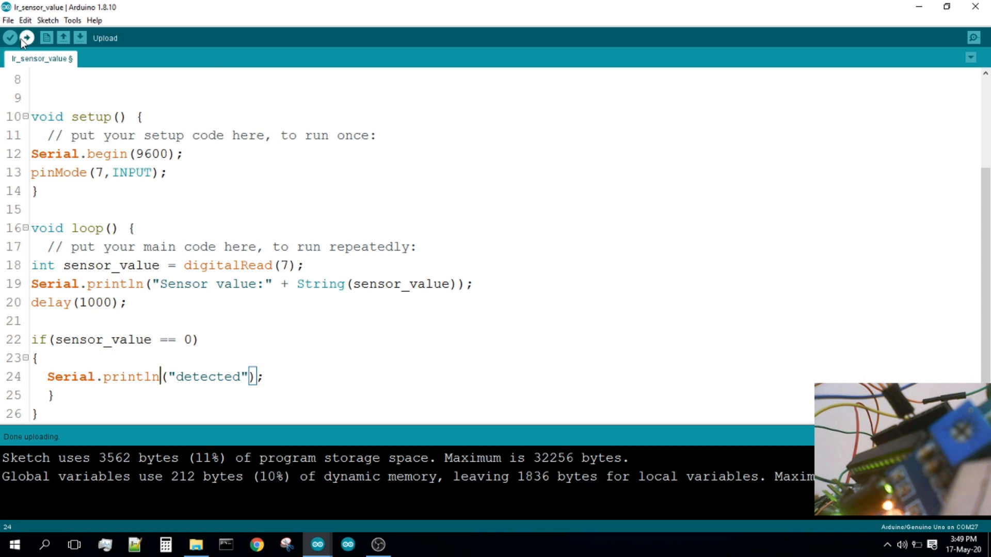
- Compile the updated sketch (3592 bytes) and start uploading it to the board
click(26, 38)
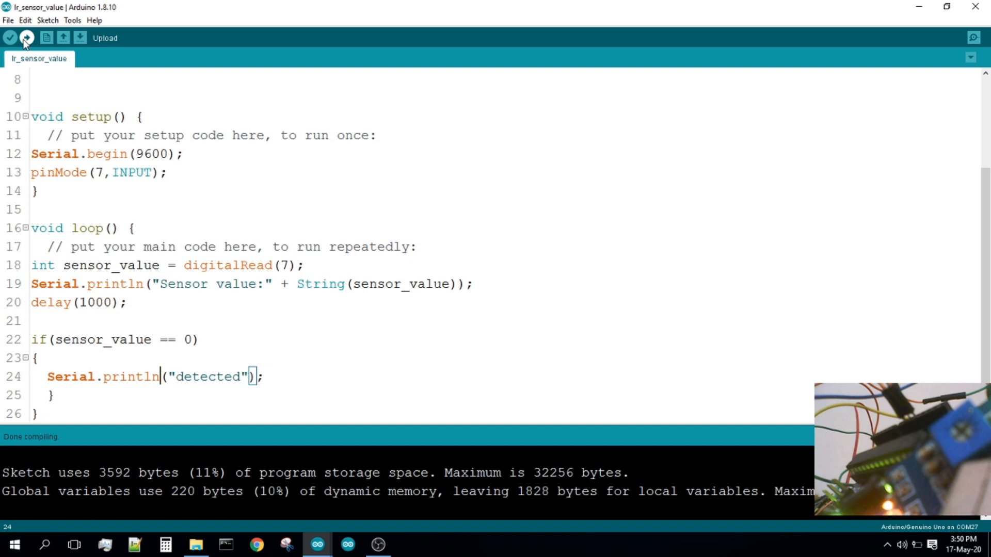
click(26, 37)
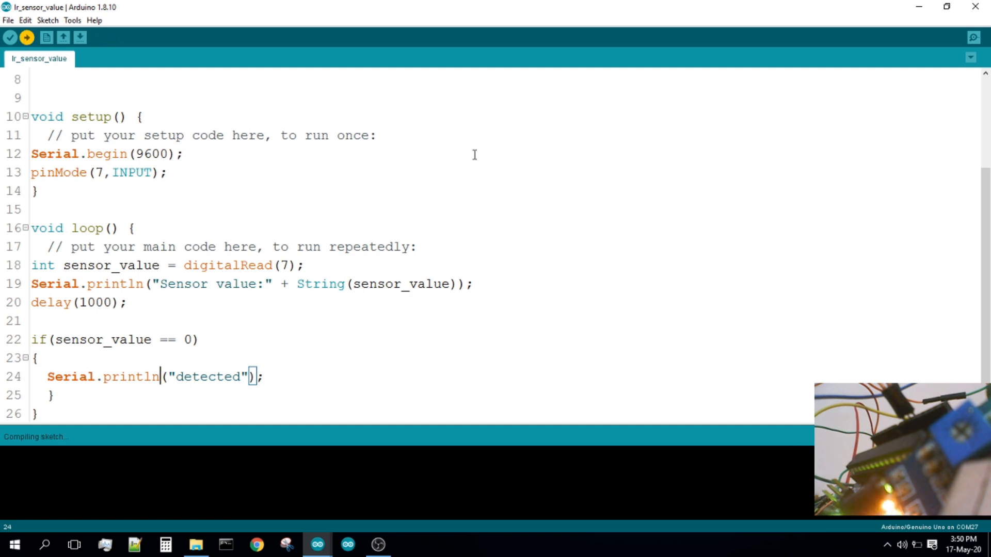